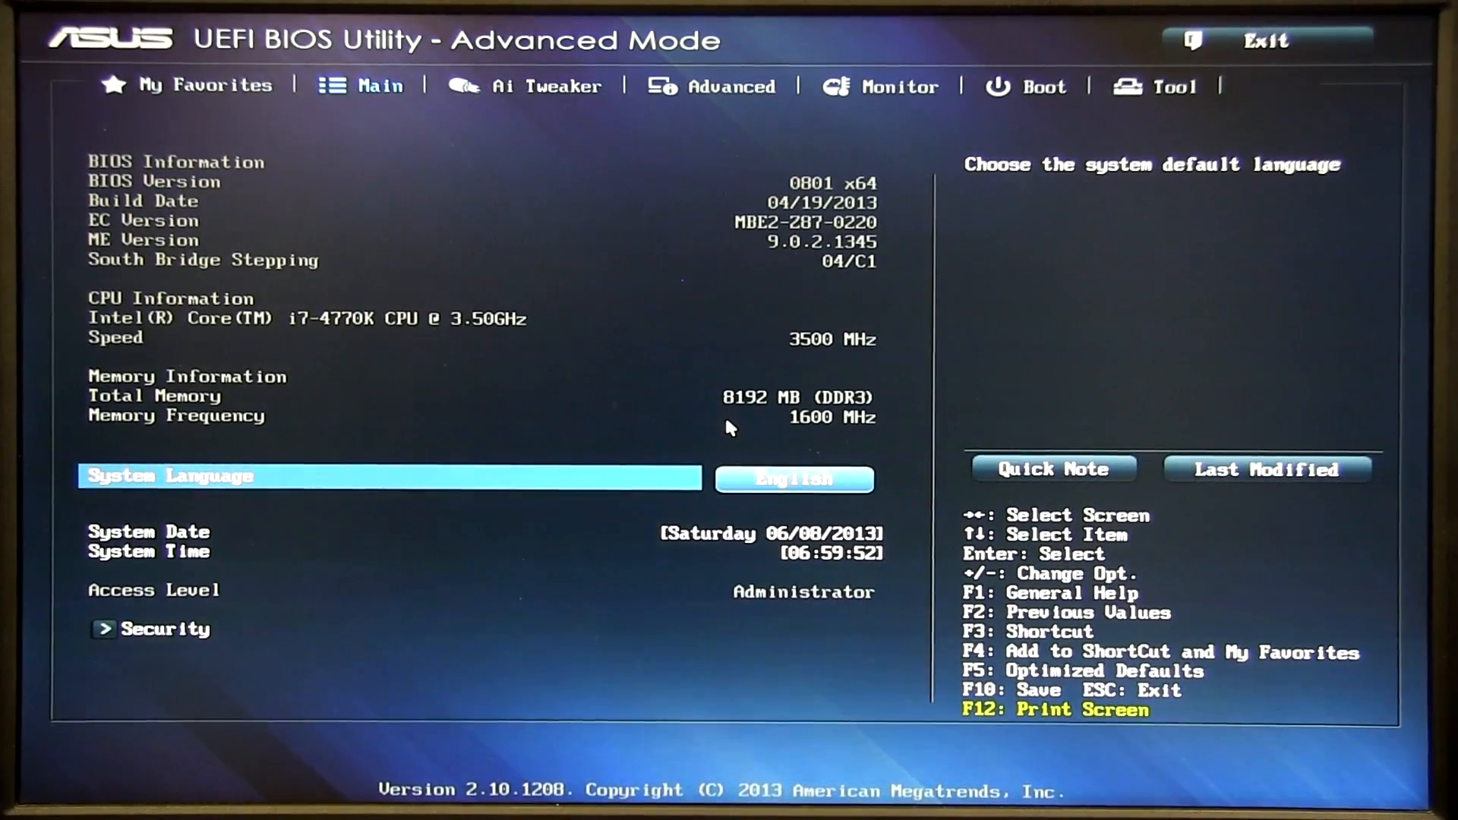
# In Ai Tweaker, set Ai Overclock Tuner to X.M.P. Profile #1 and sync all cores at 42.
pyautogui.click(549, 86)
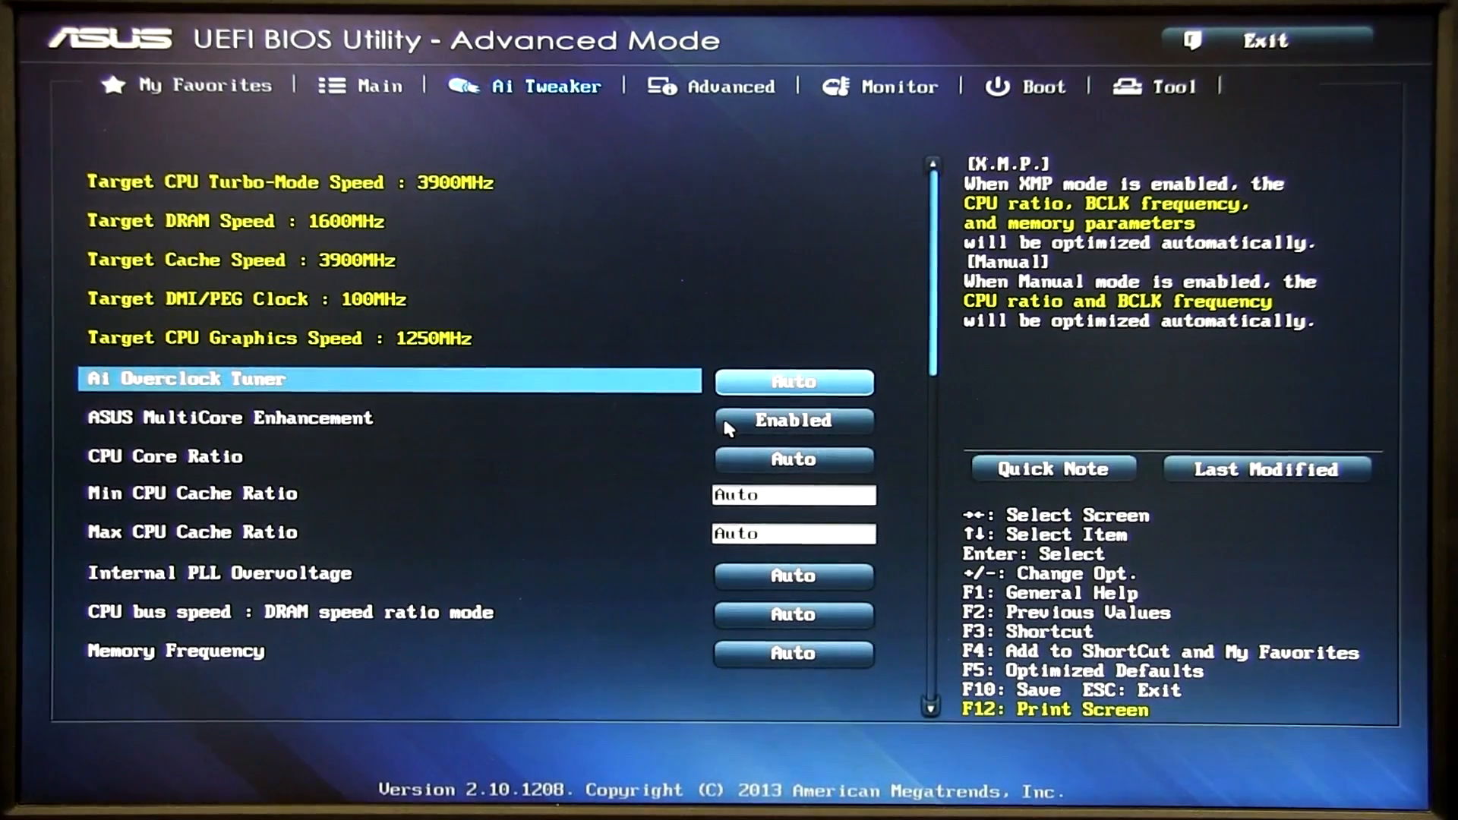
pyautogui.click(793, 382)
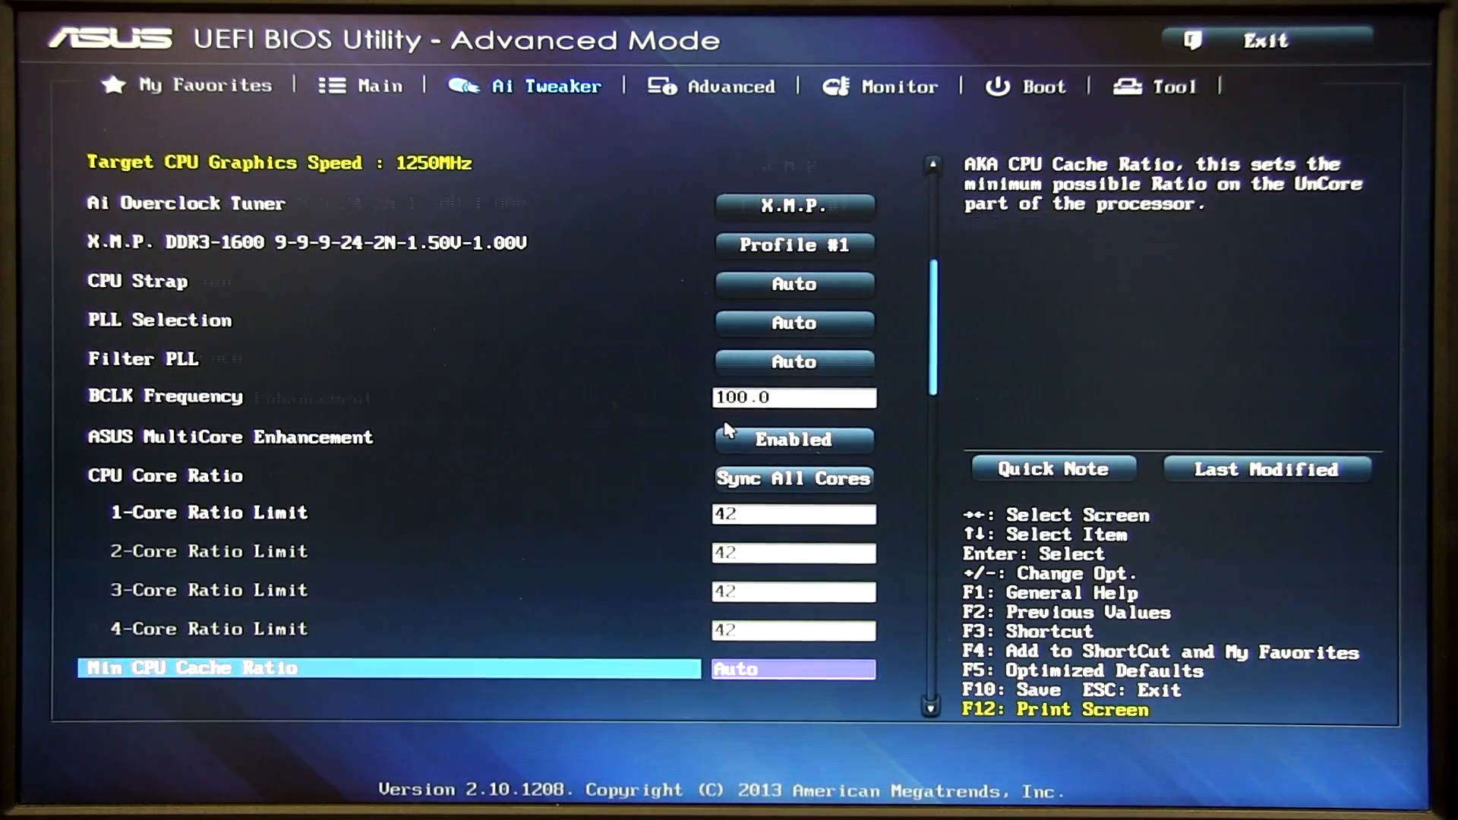
# Set Max CPU Cache Ratio to 42, with memory frequency at DDR3-1600MHz.
pyautogui.scroll(-3)
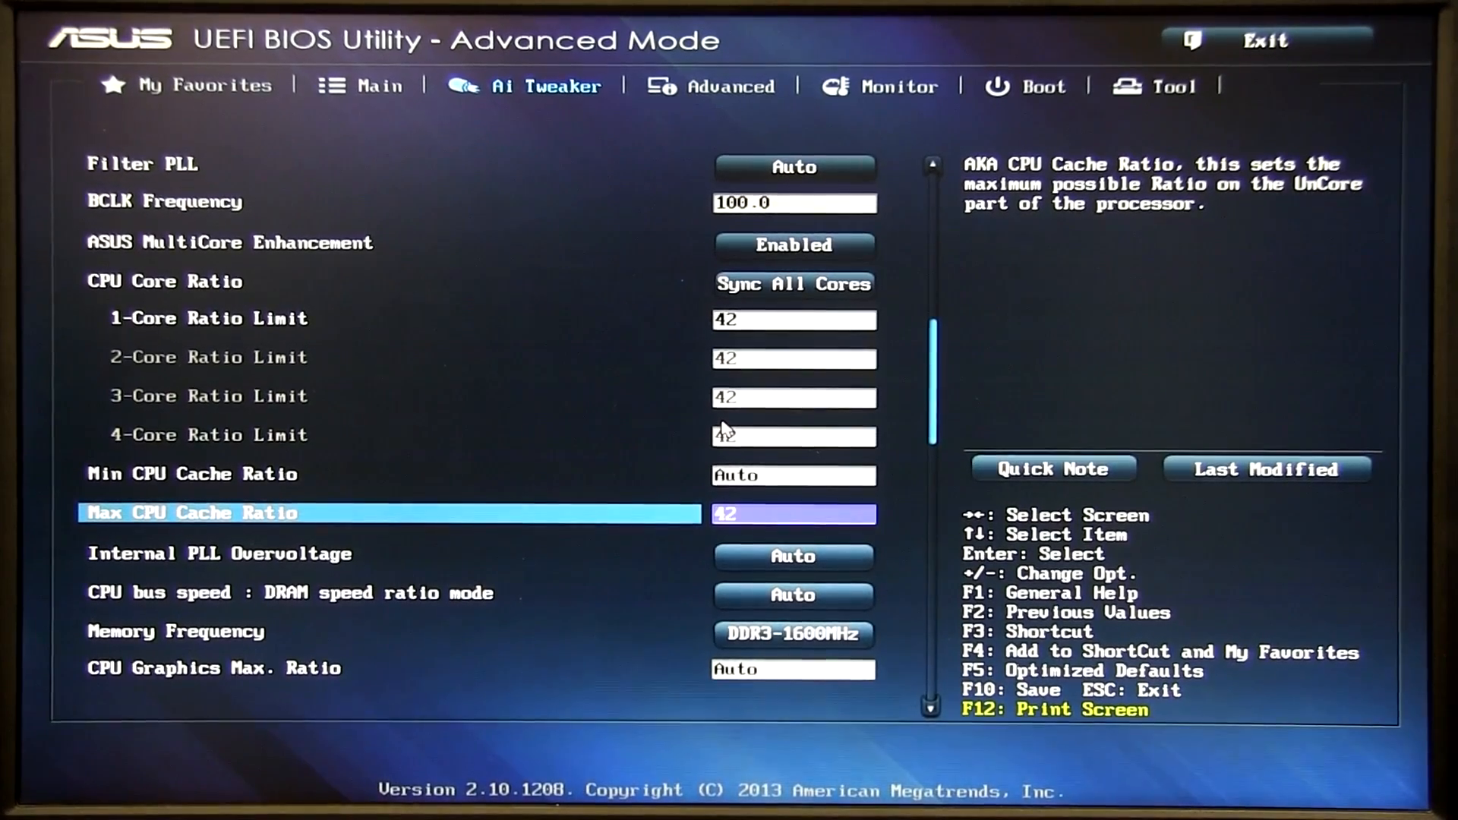
pyautogui.scroll(-3)
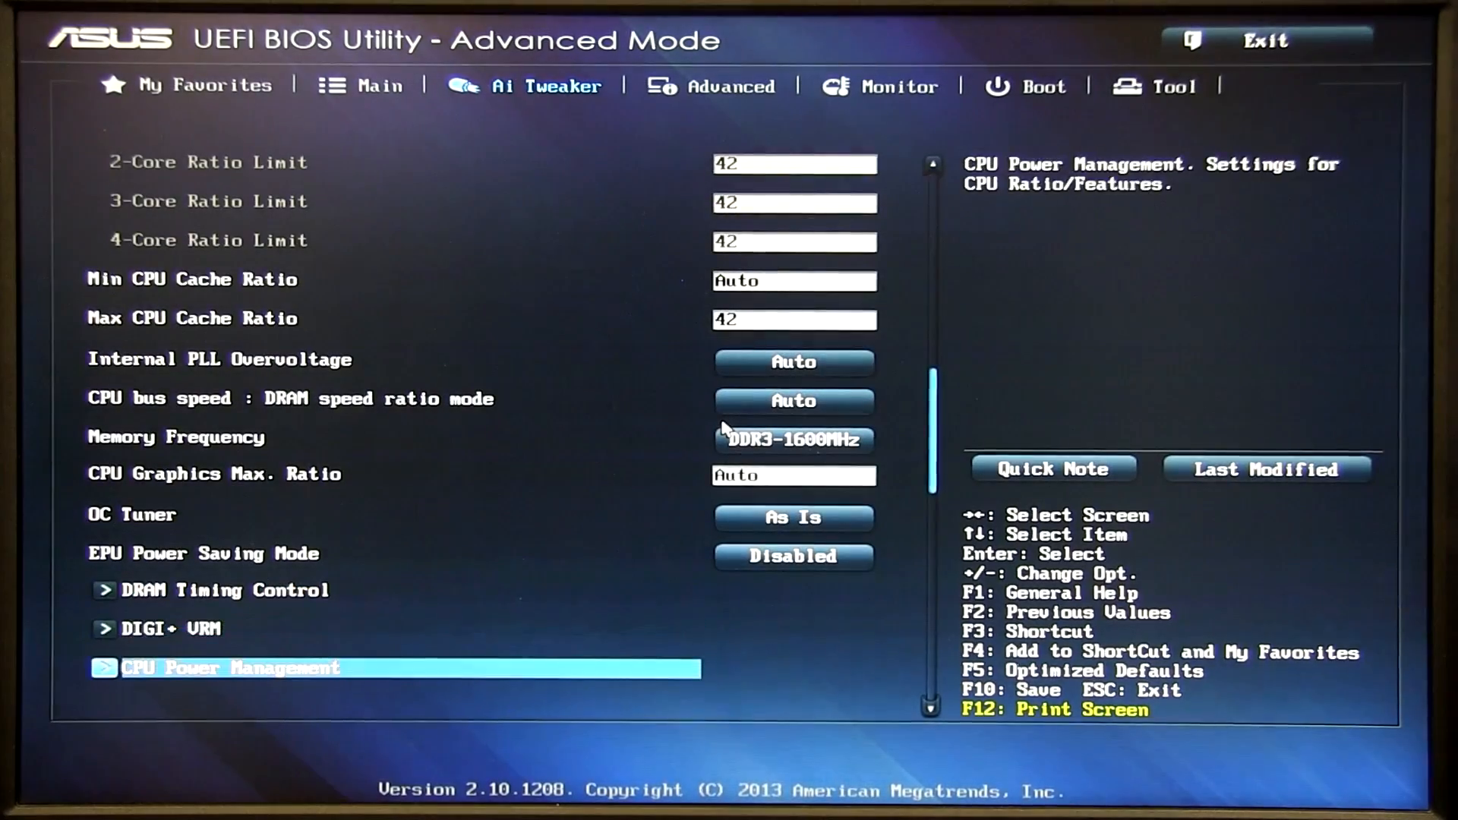
# Switch CPU Core Voltage to Manual Mode and enter a 1.180 V override.
pyautogui.press('Up')
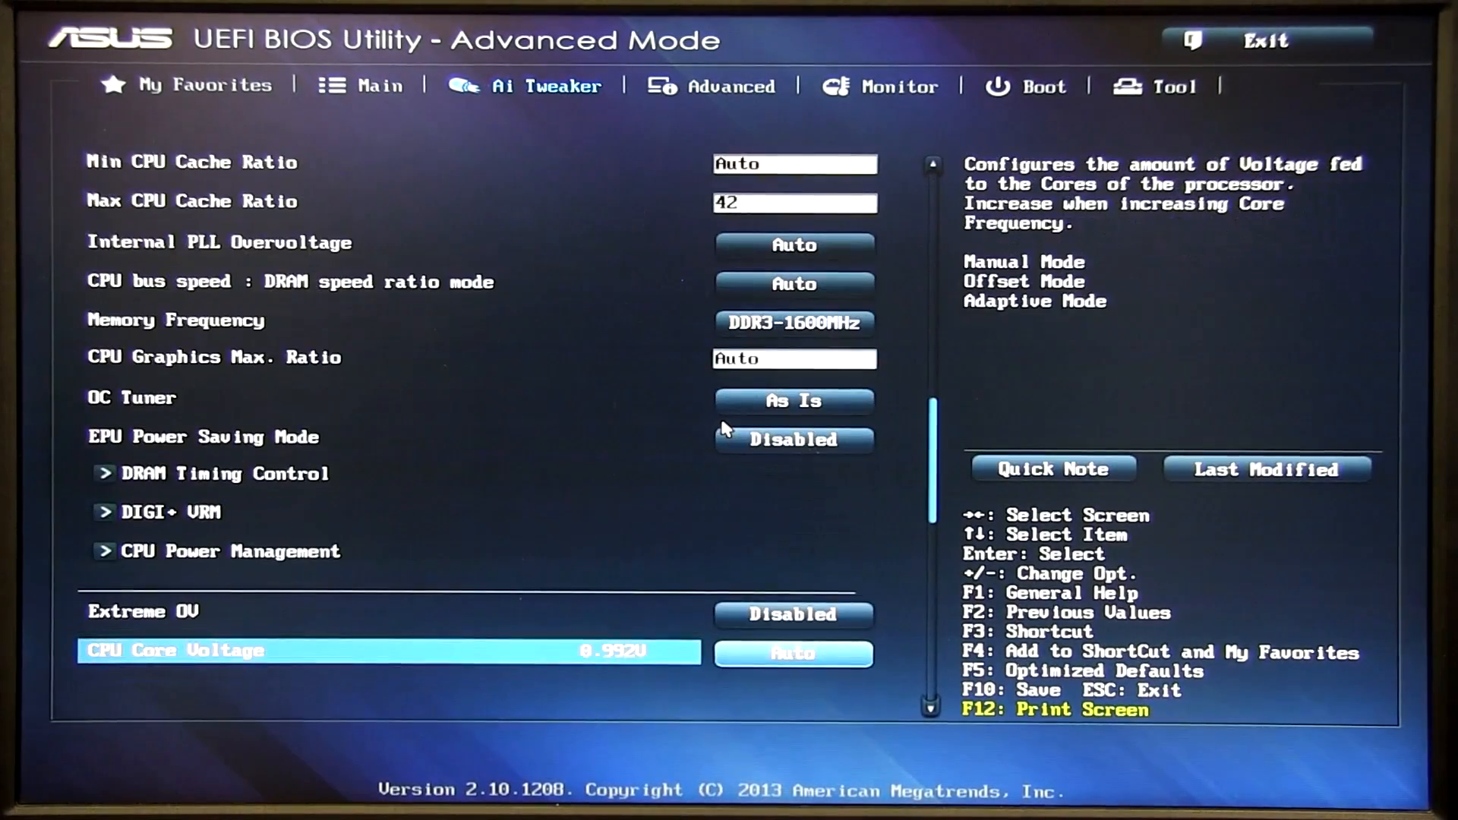
pyautogui.press('Down')
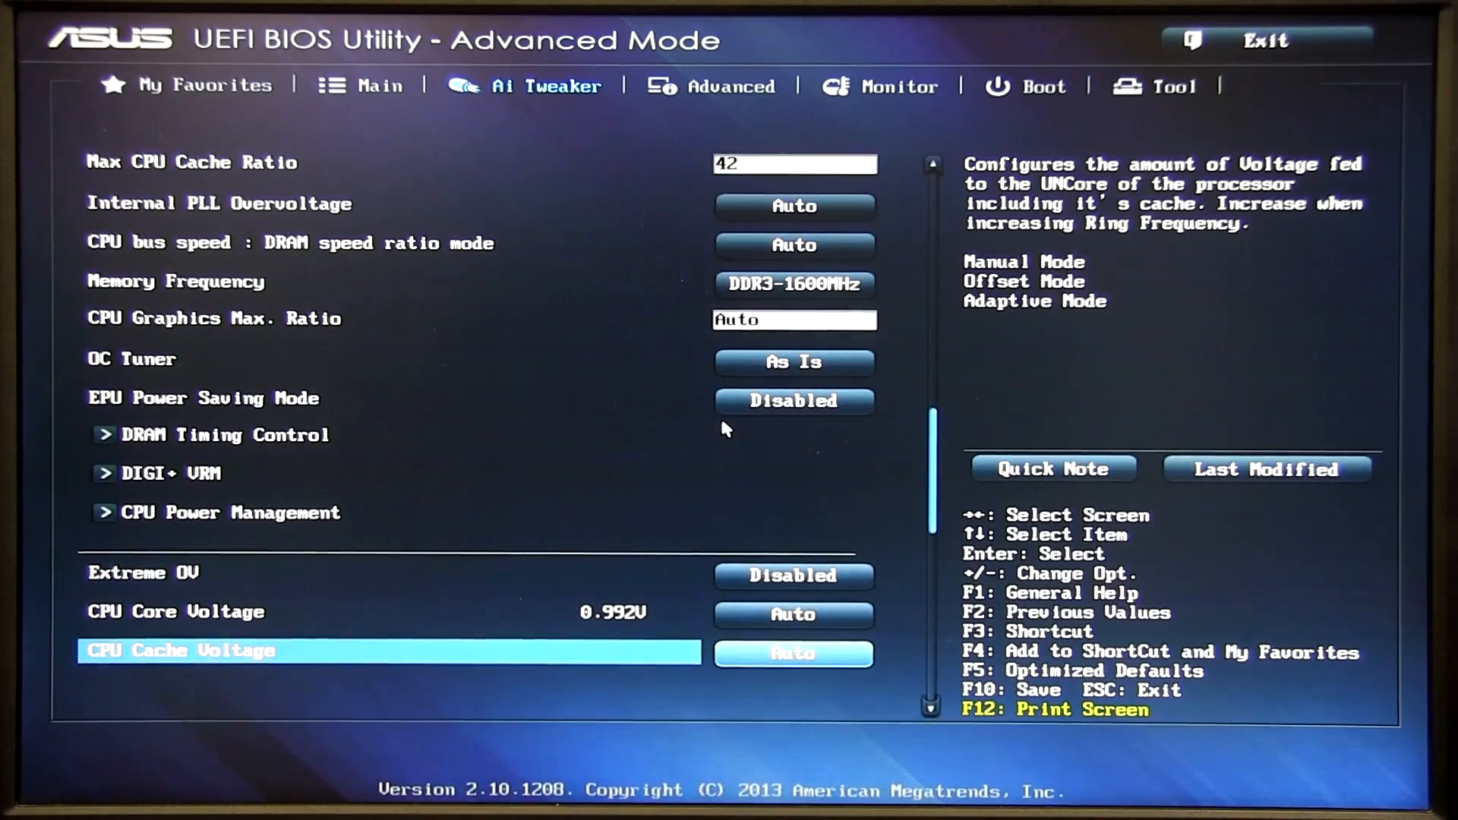
pyautogui.scroll(-3)
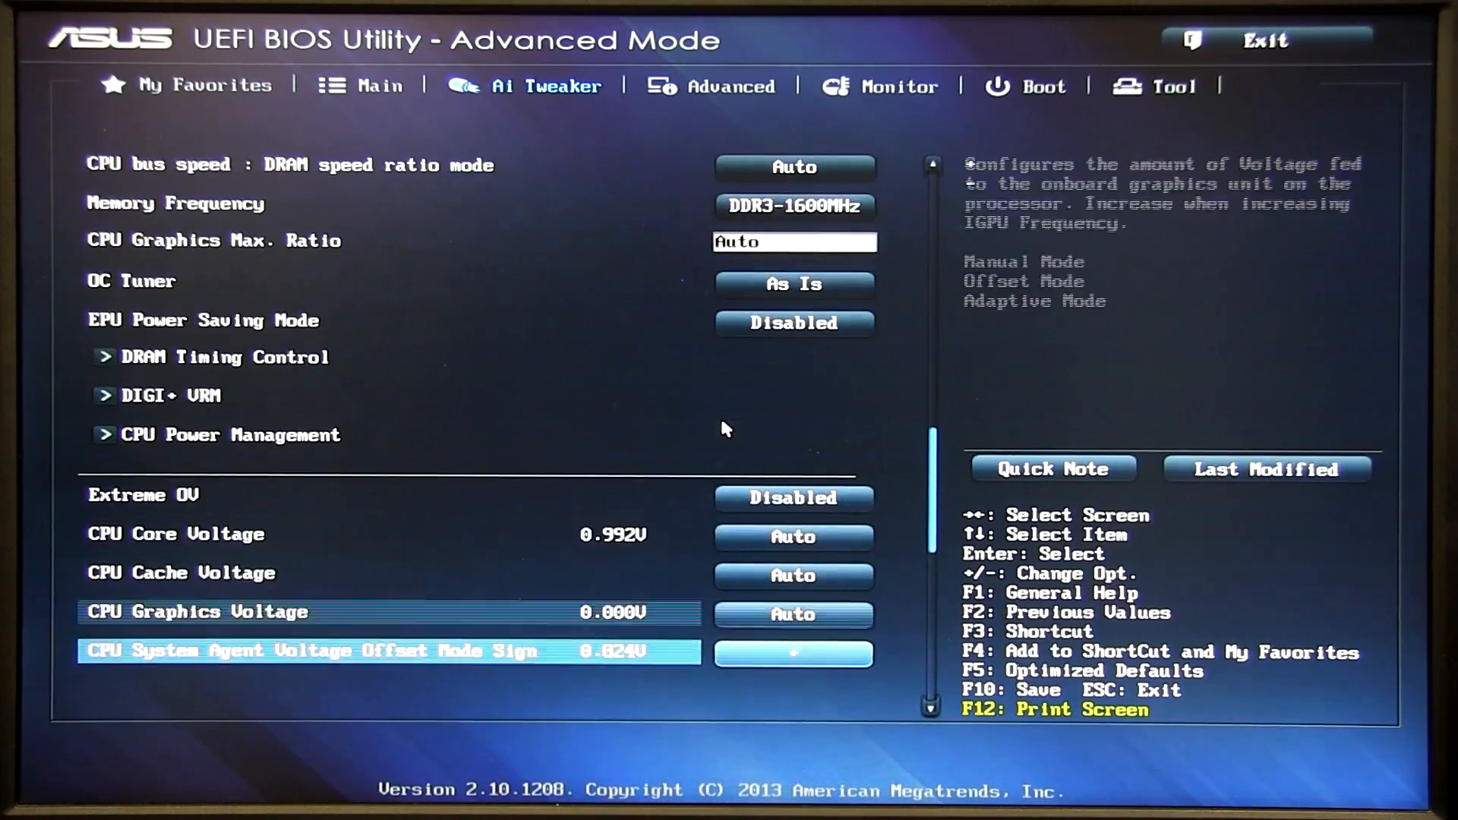
pyautogui.press('Up')
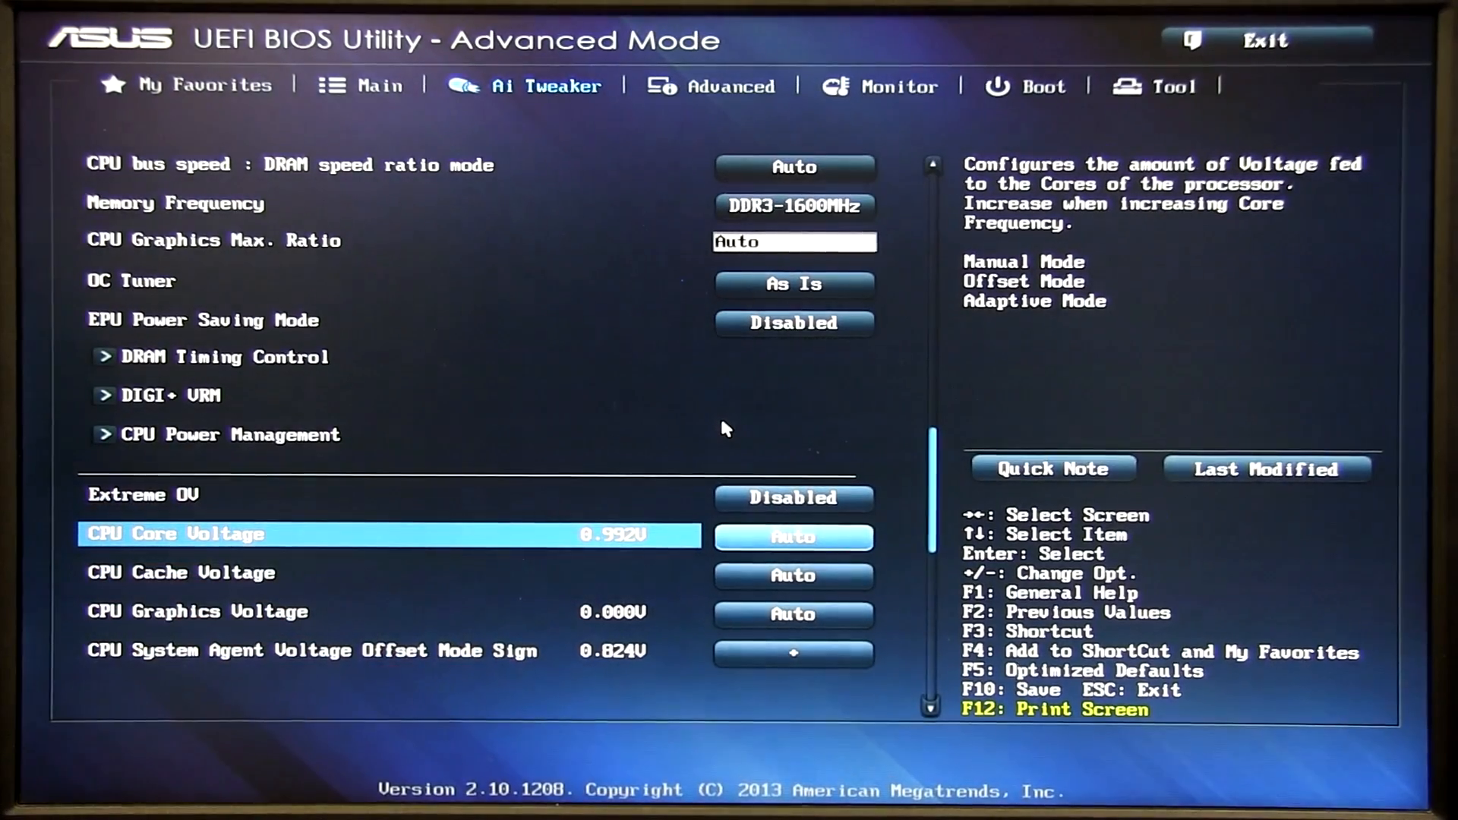
pyautogui.click(794, 537)
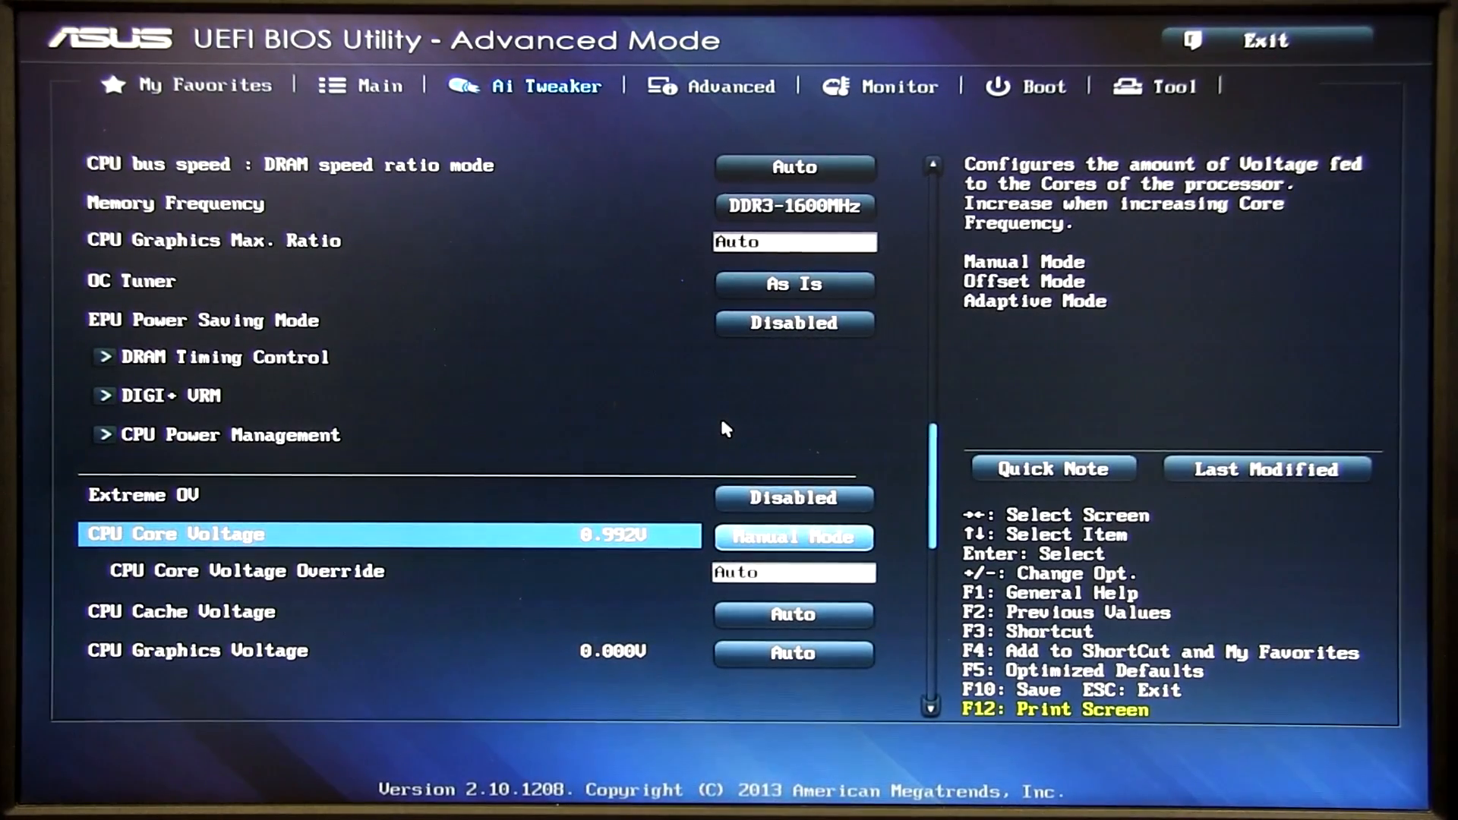
pyautogui.press('Down')
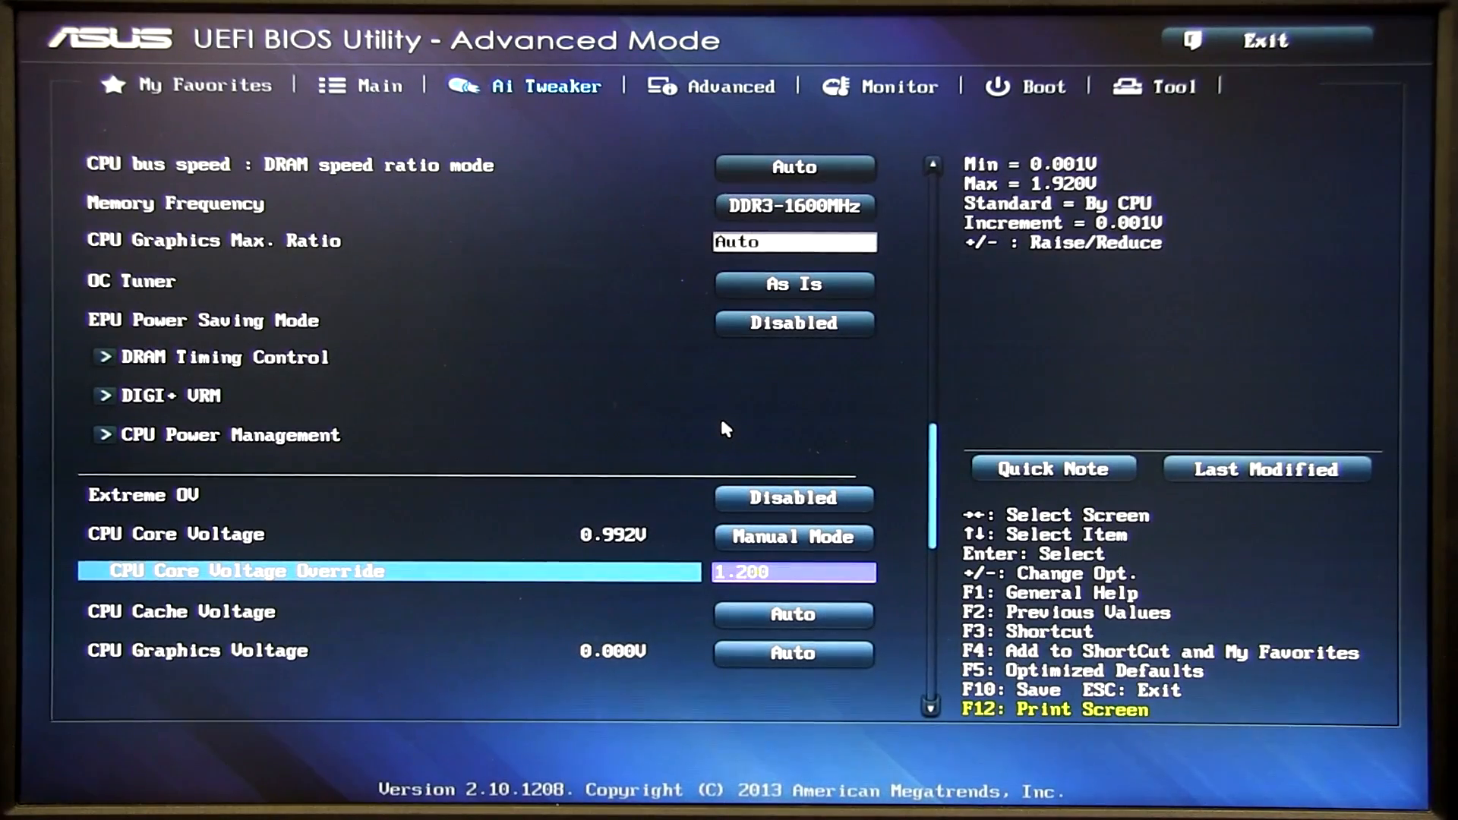
pyautogui.press('Down')
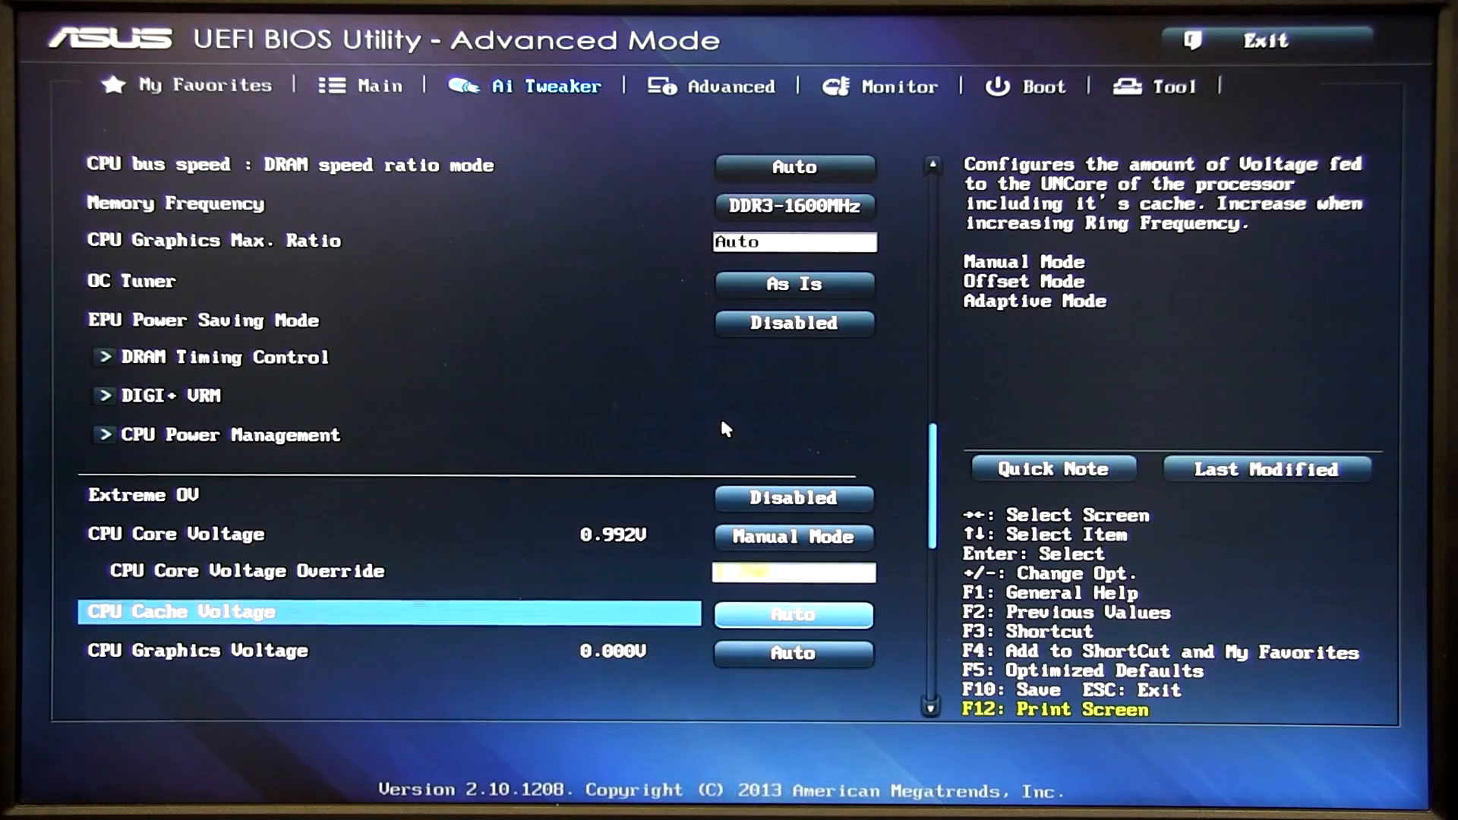
pyautogui.press('Up')
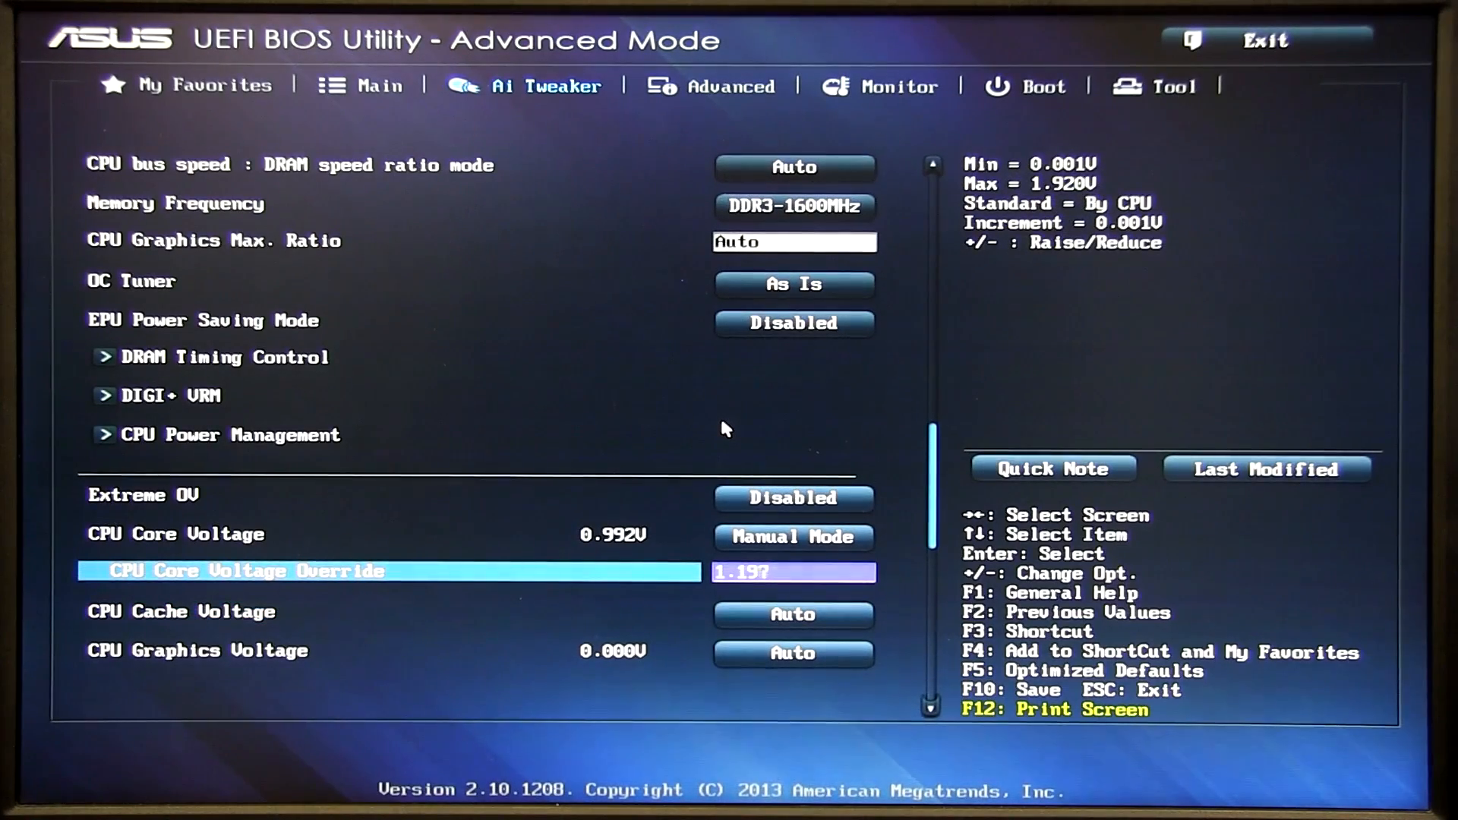
pyautogui.write('111')
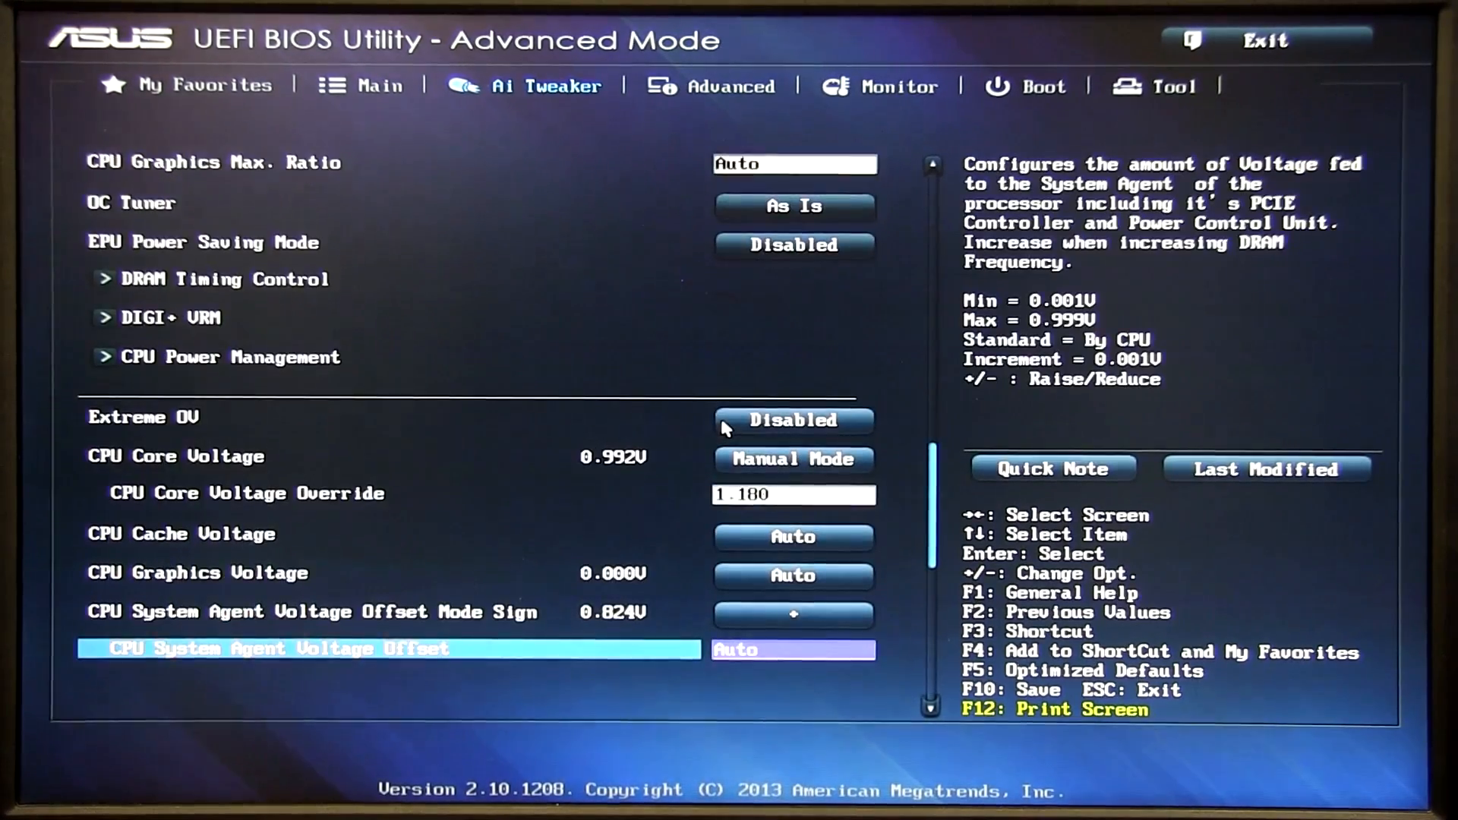
pyautogui.scroll(-3)
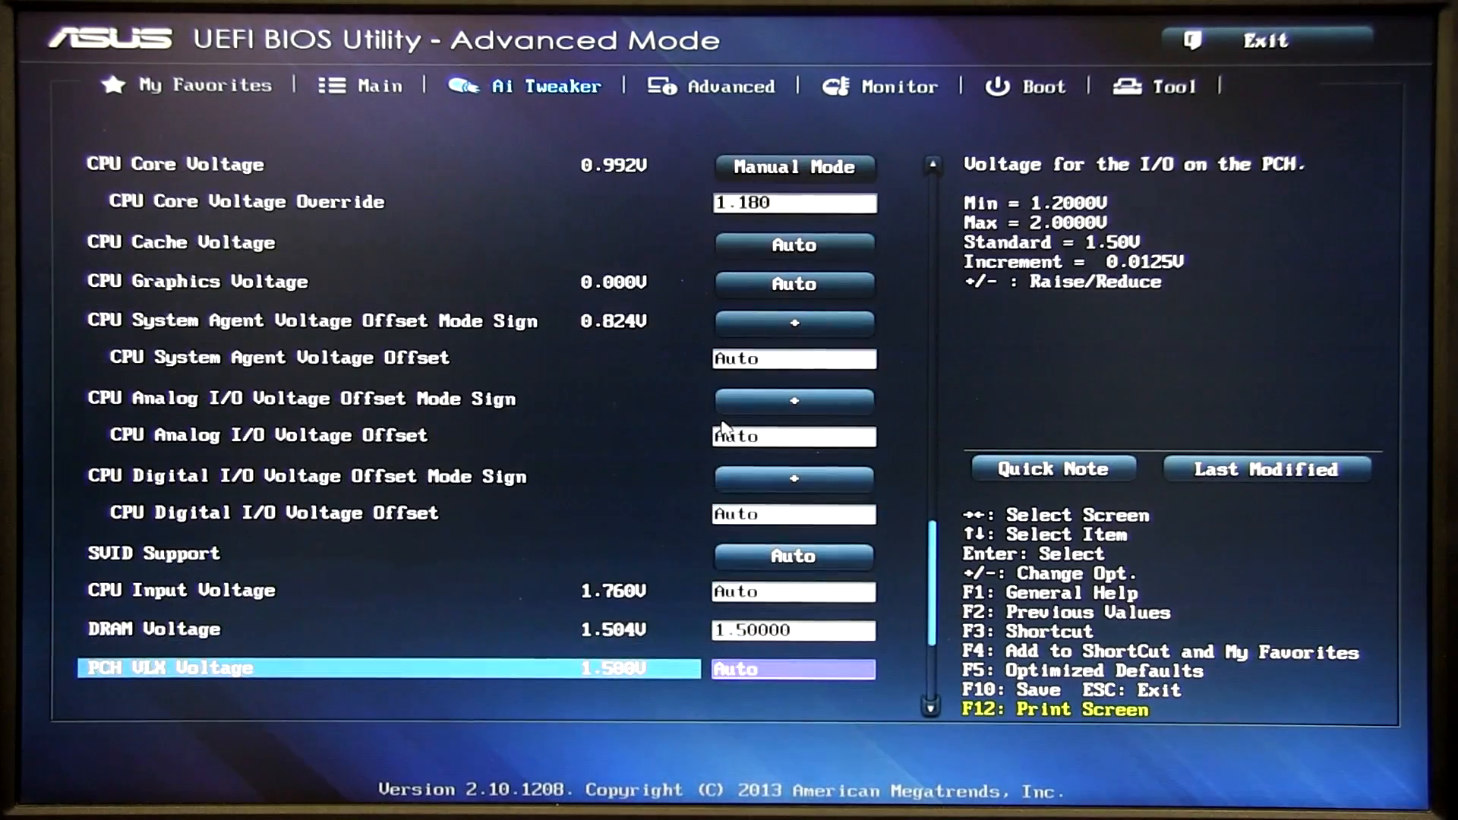
pyautogui.press('up')
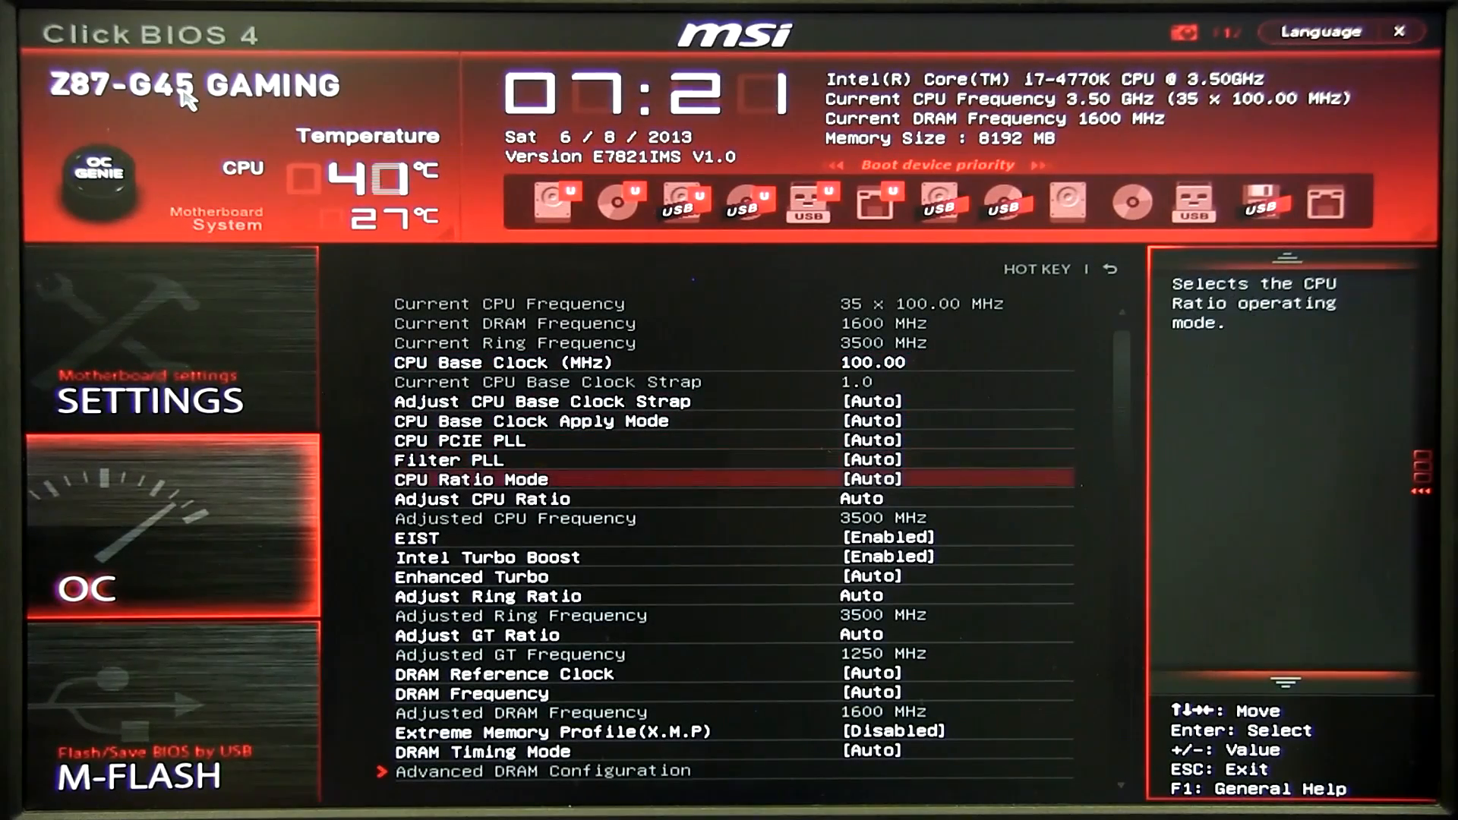
pyautogui.press('Down')
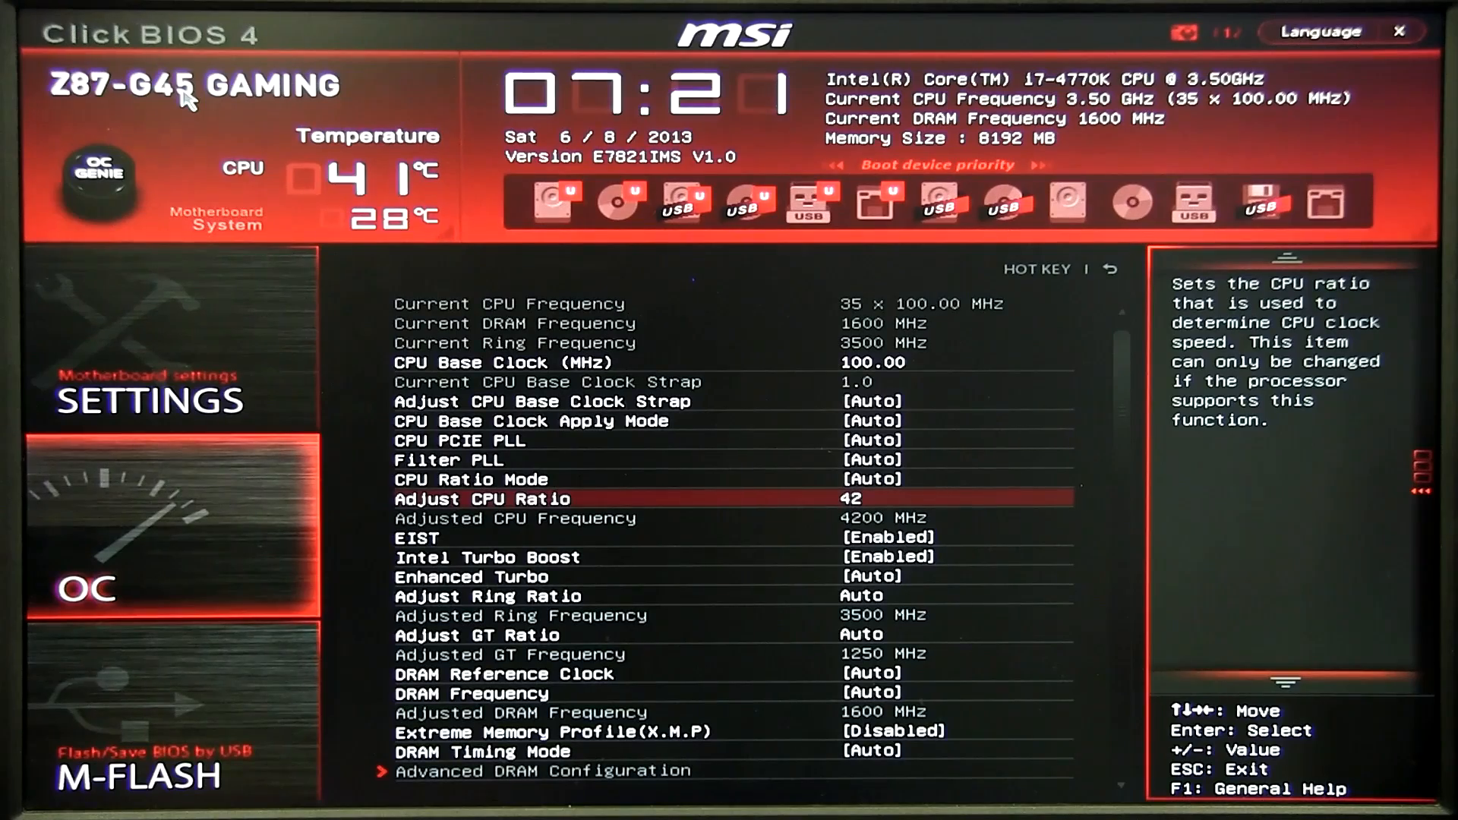
pyautogui.press('Down')
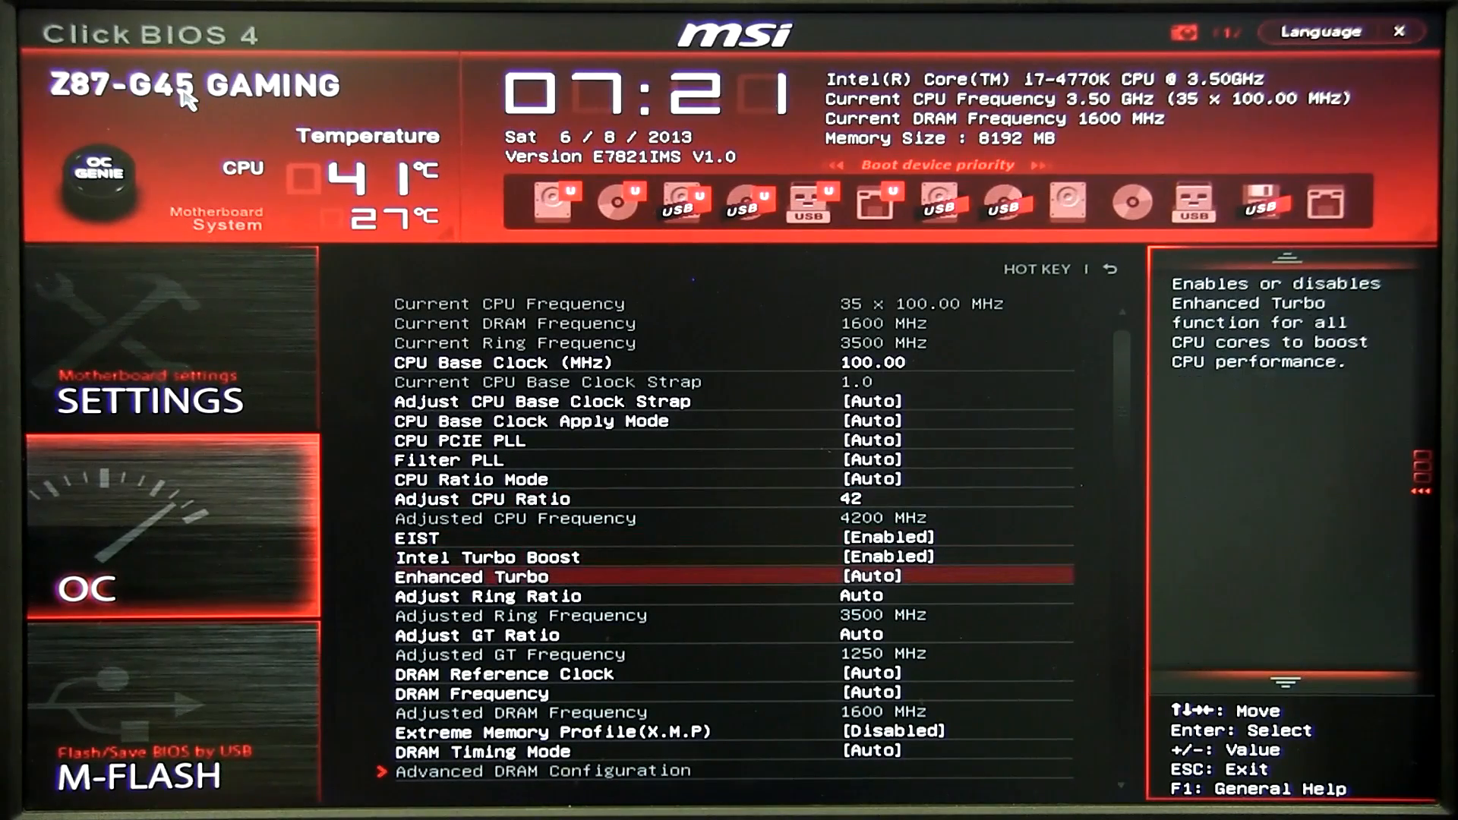
pyautogui.press('Down')
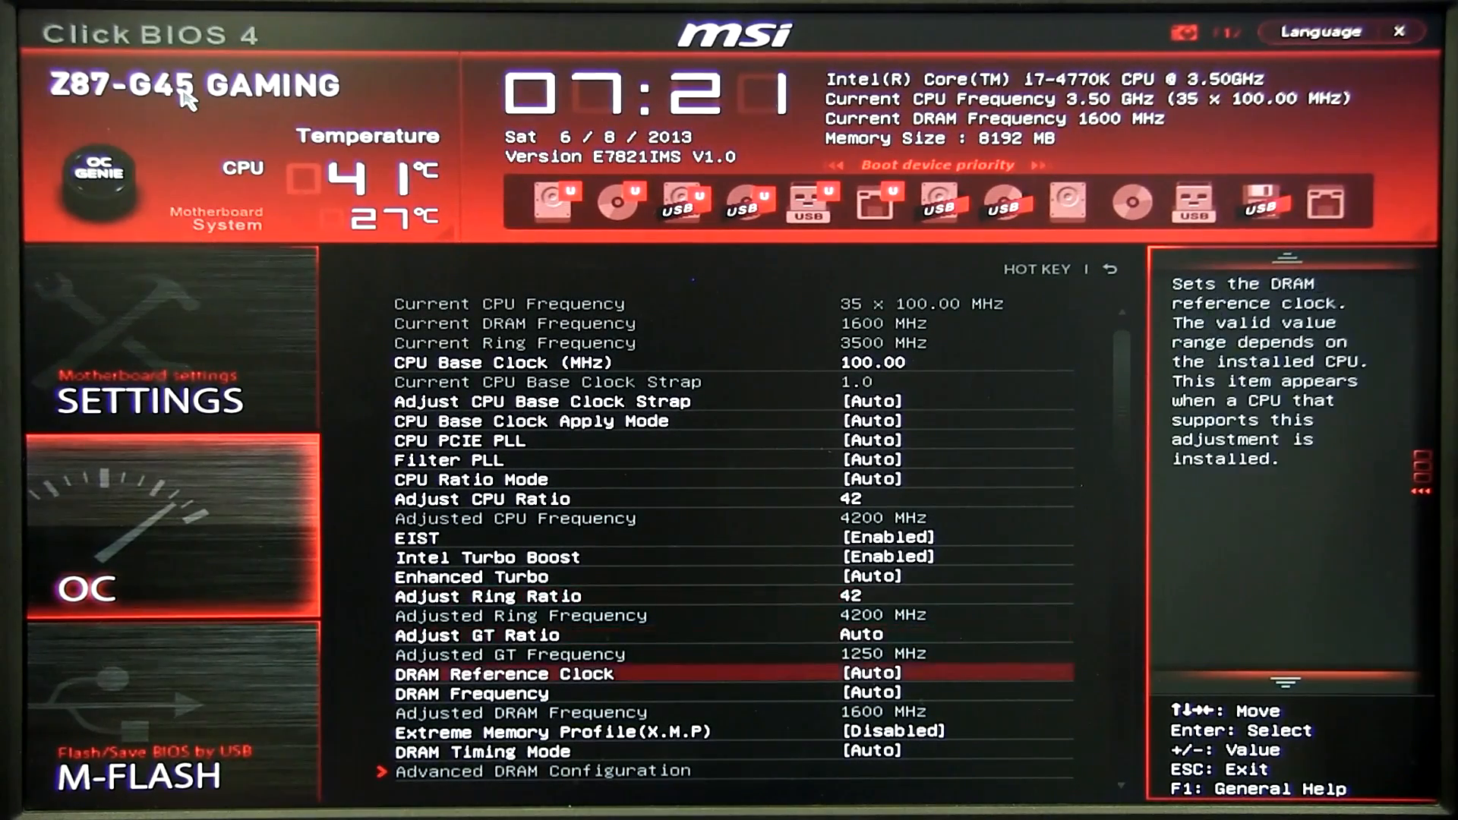
pyautogui.press('down')
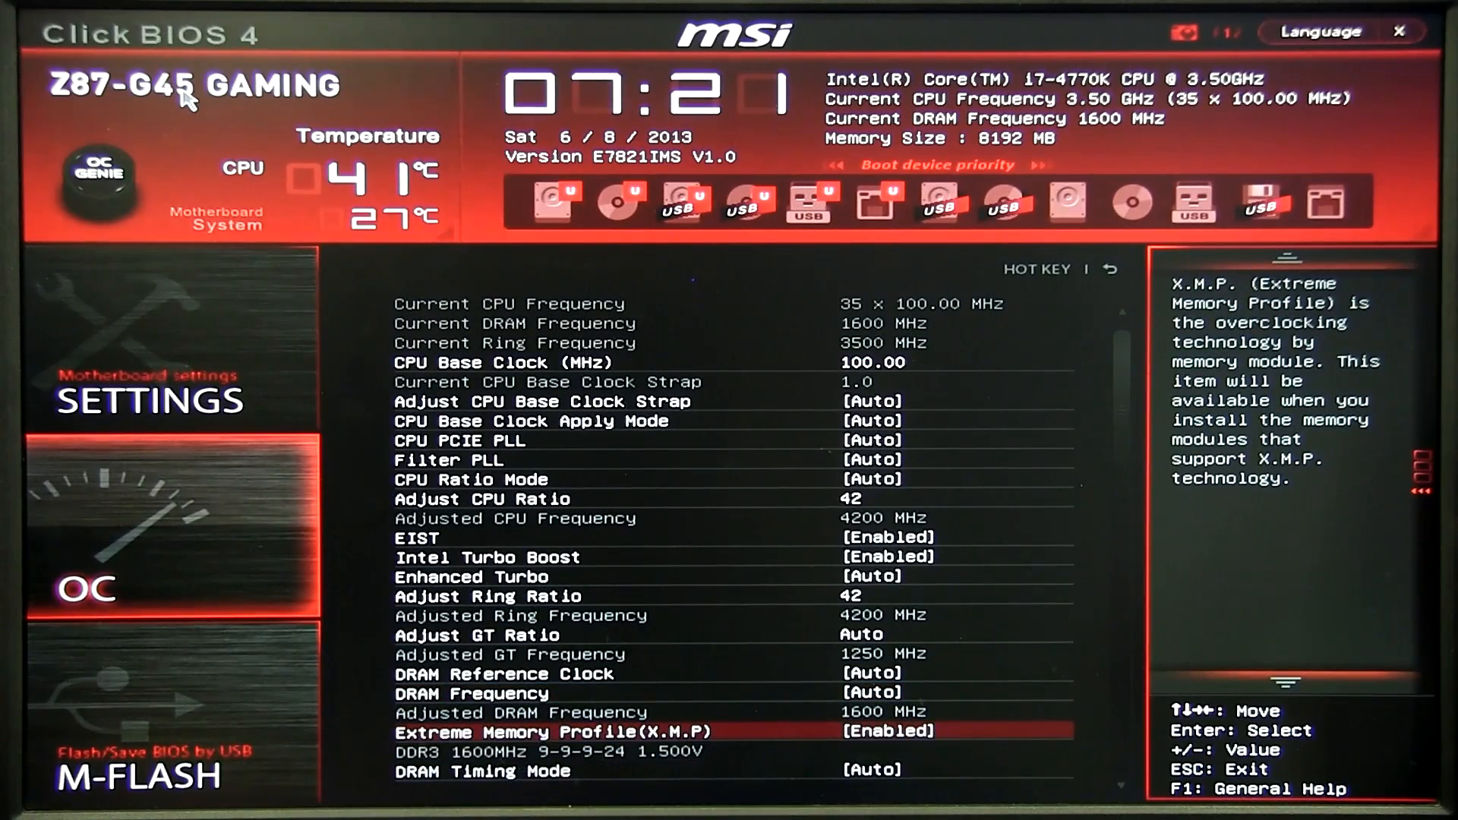
pyautogui.scroll(-3)
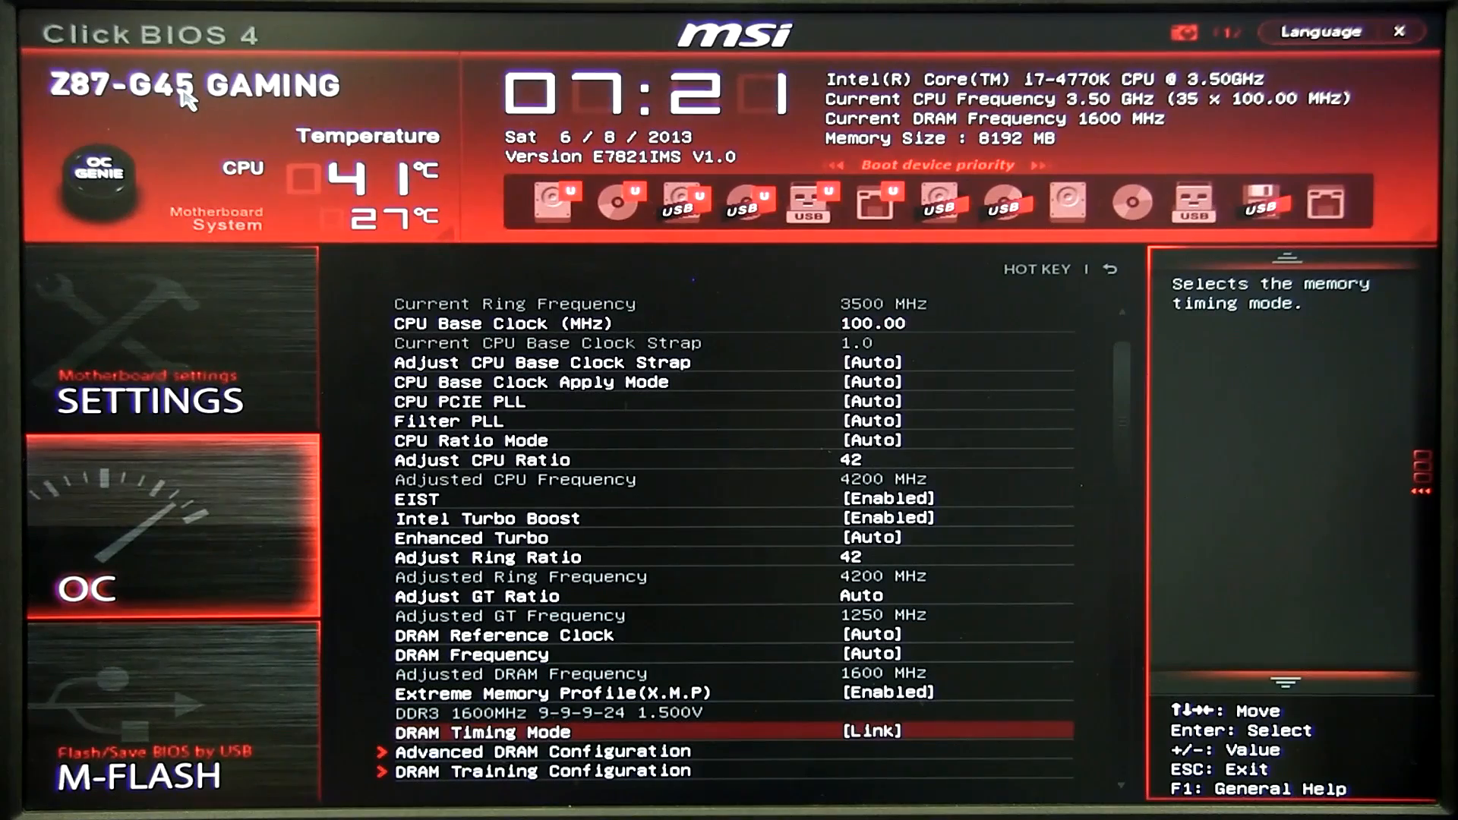
pyautogui.press('Return')
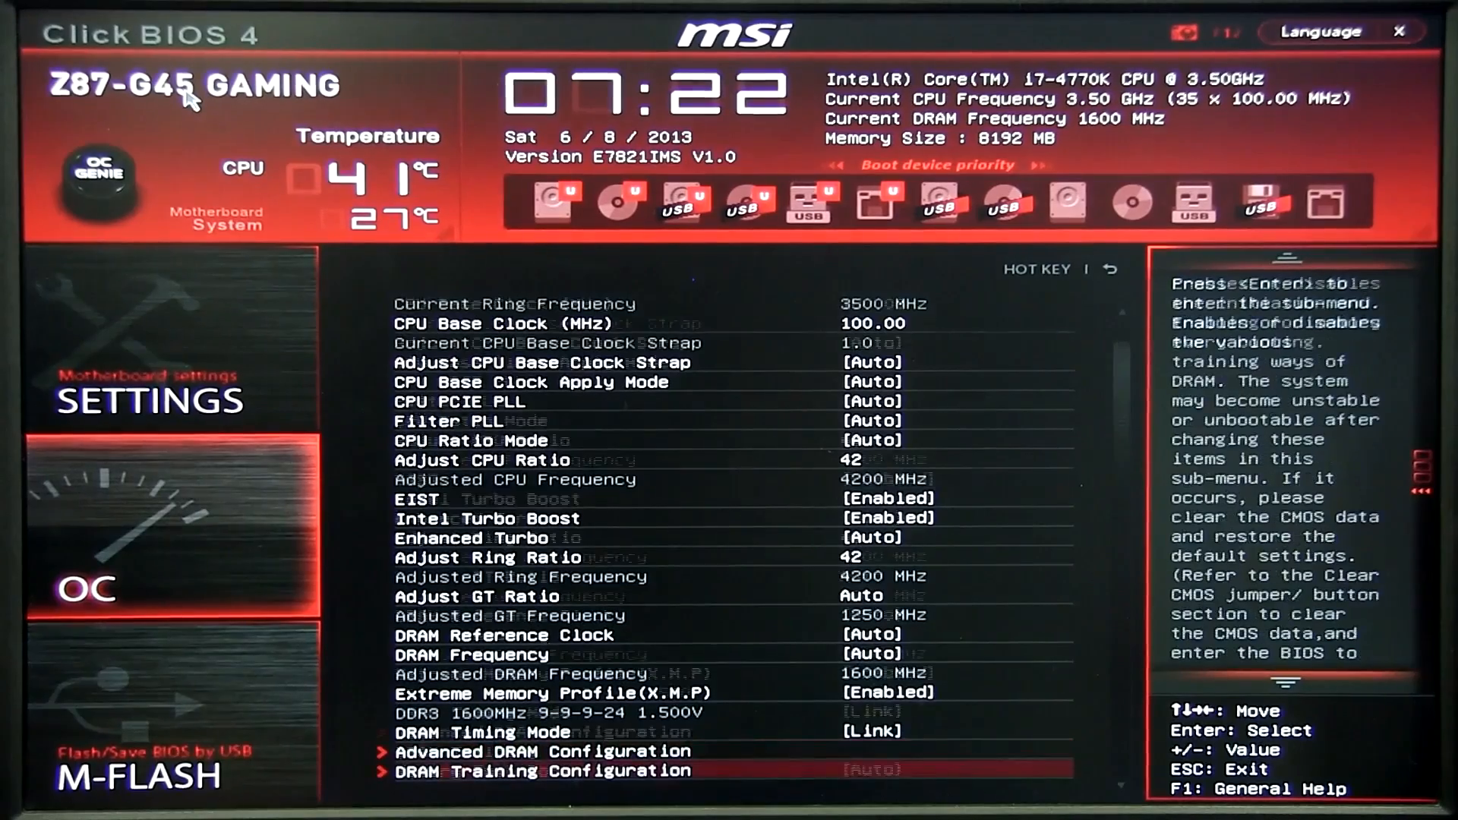
# Leave DigitALL Power, enter 1.180 for CPU Core Voltage, and scroll through remaining voltages.
pyautogui.scroll(-3)
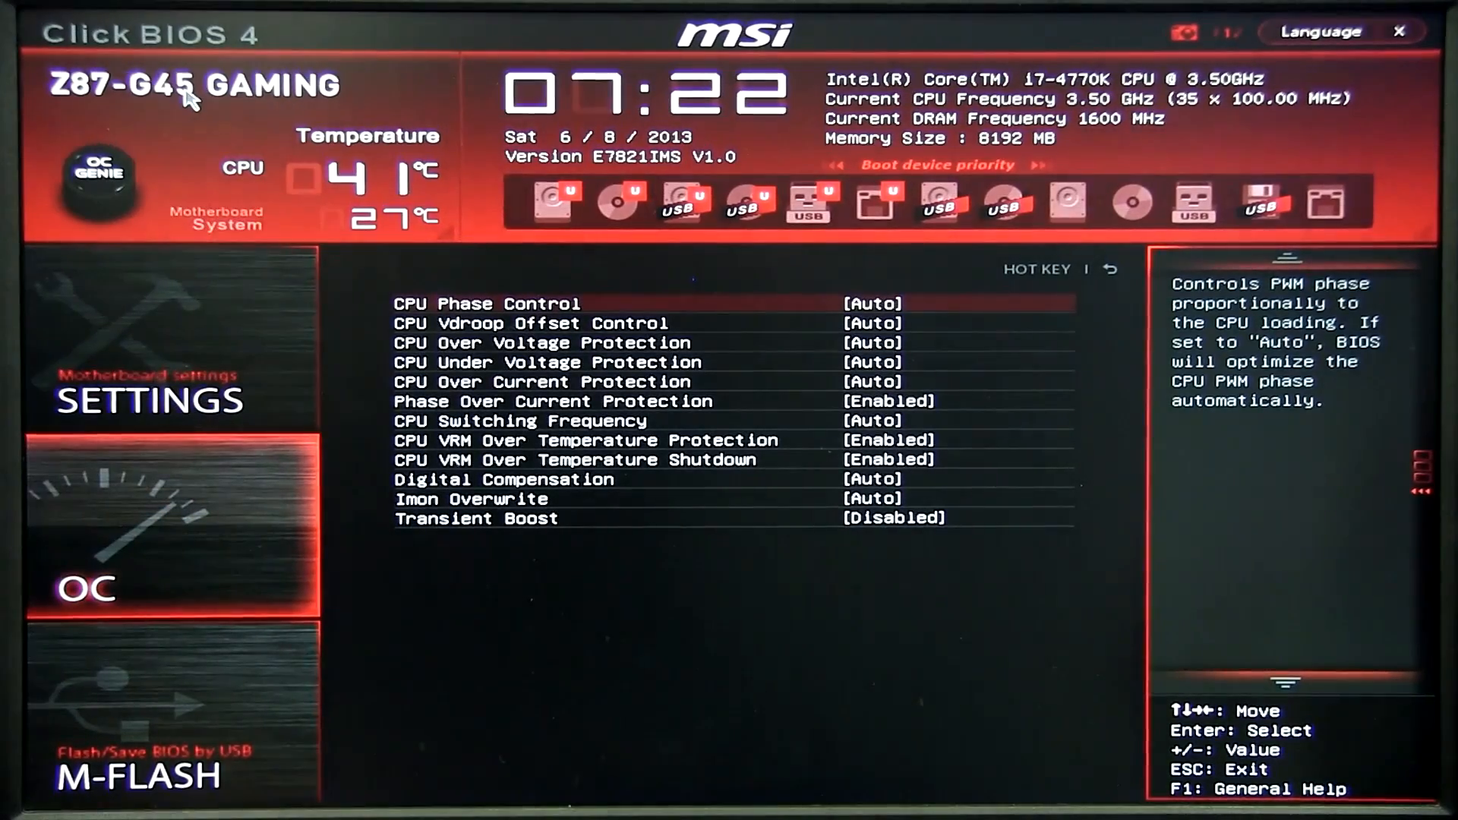
pyautogui.press('Down')
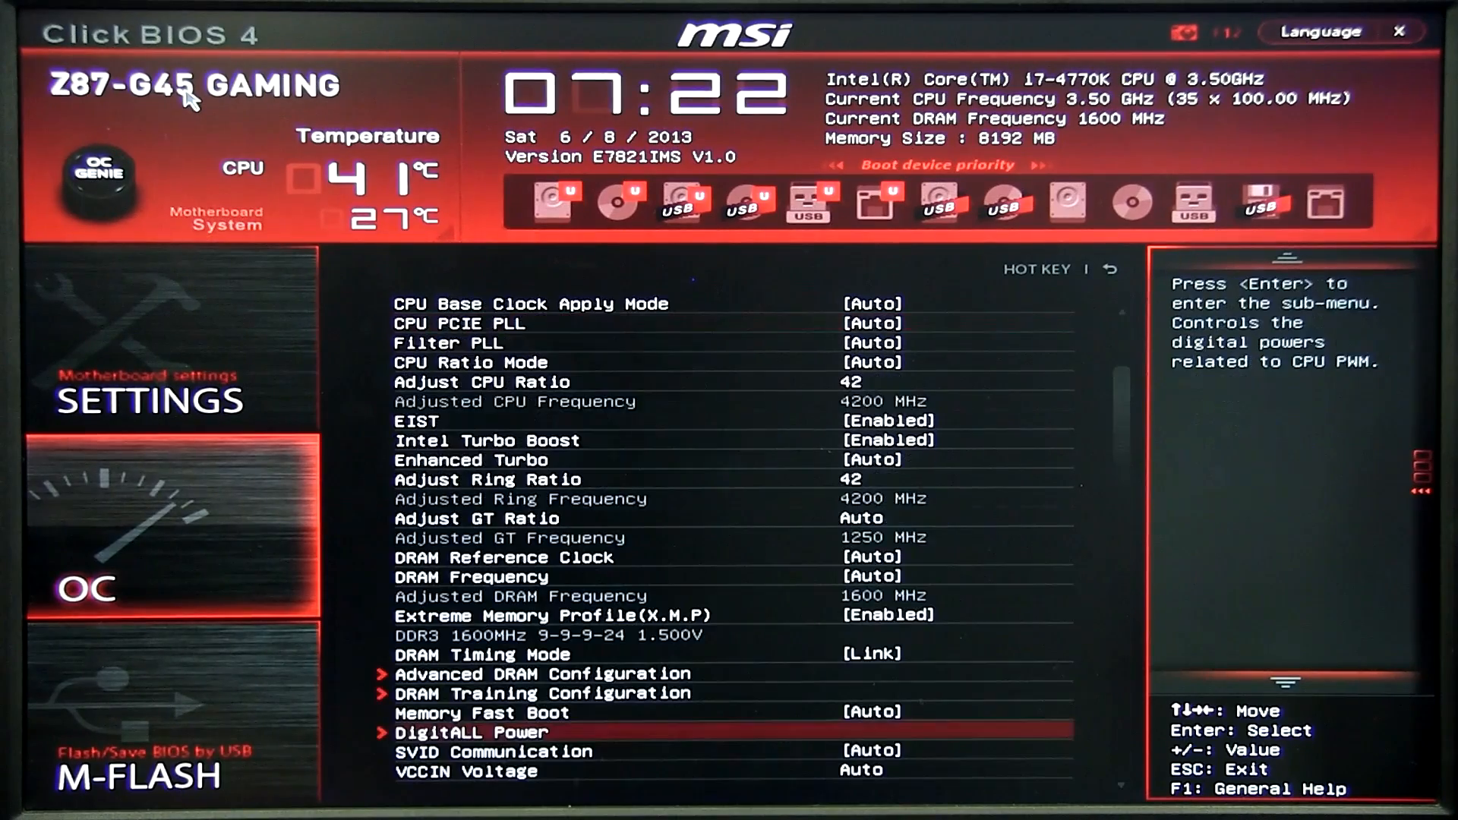
pyautogui.scroll(-3)
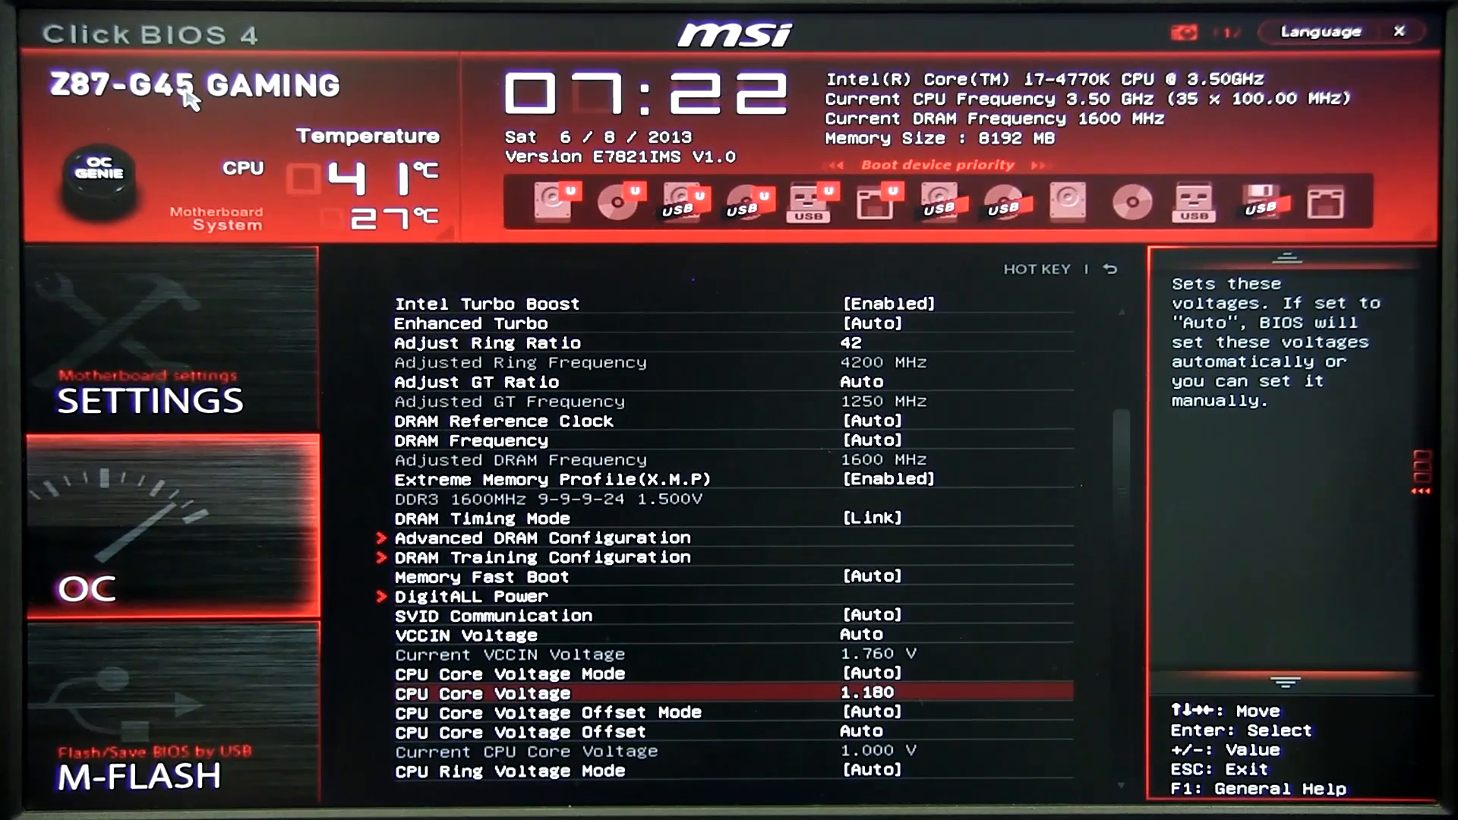
pyautogui.scroll(-3)
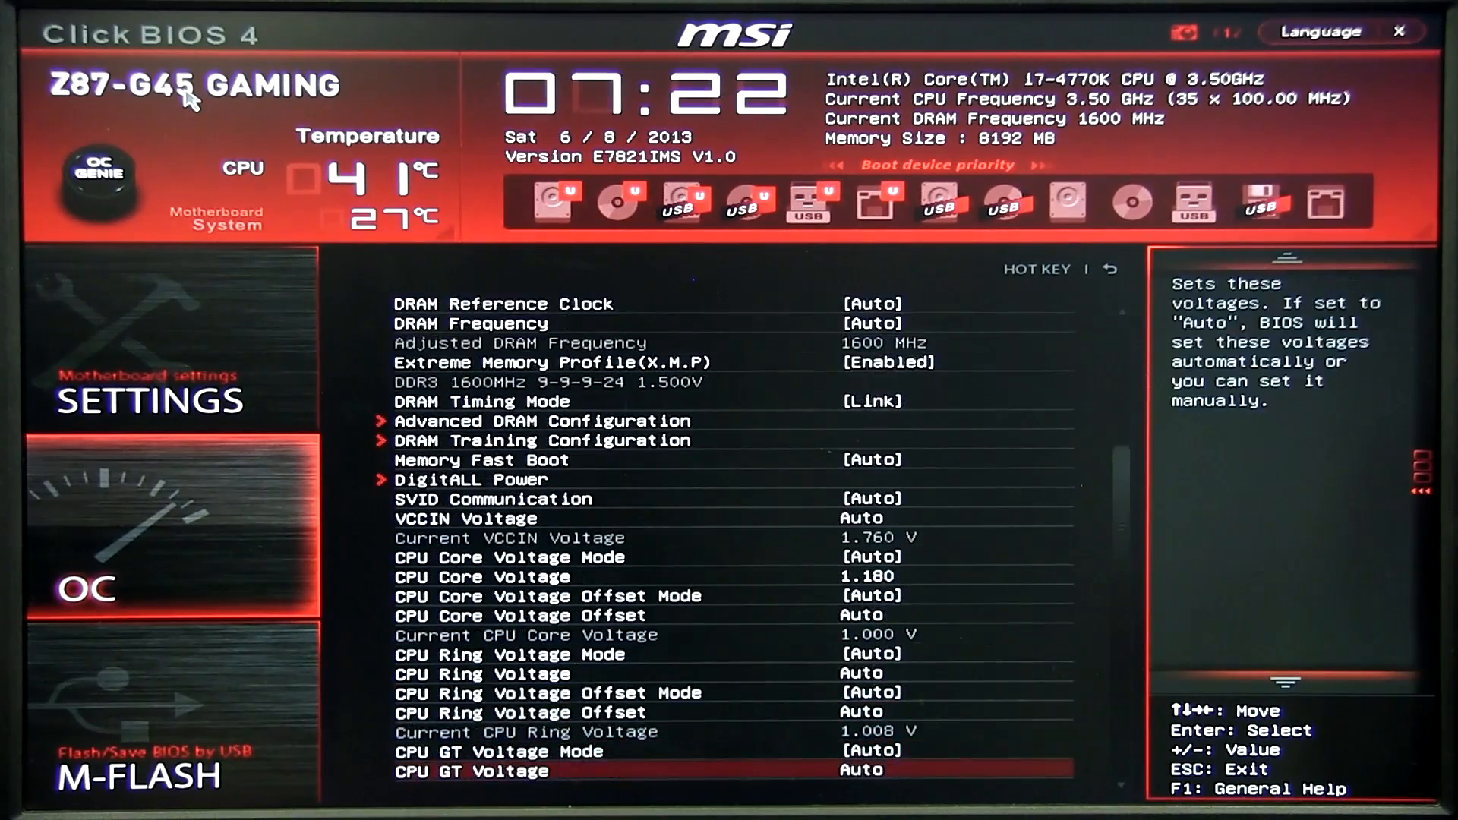
pyautogui.scroll(-3)
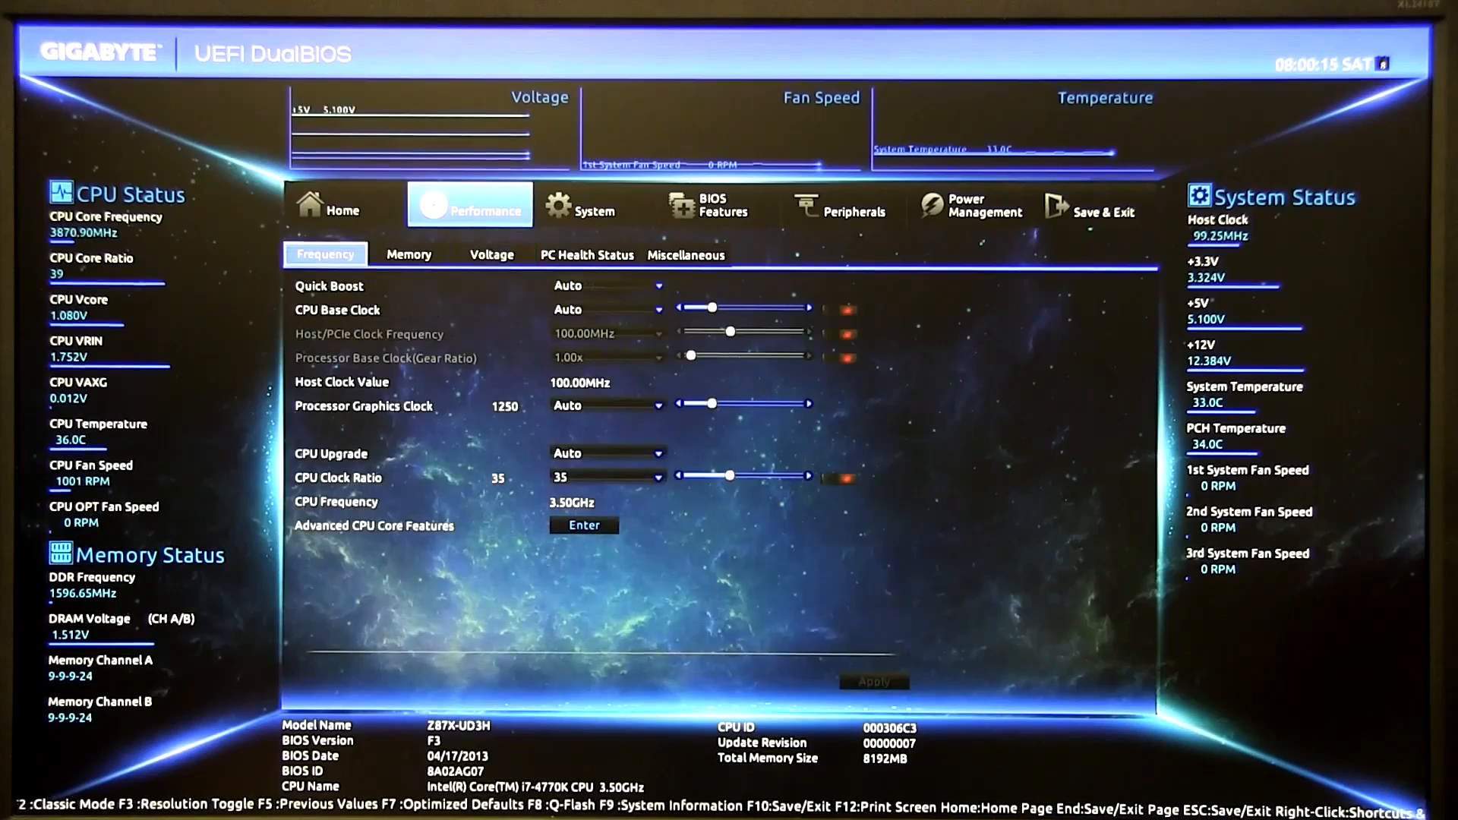
# Set CPU Clock Ratio to 42 for 4.20GHz and review Advanced CPU Core Features.
pyautogui.click(605, 453)
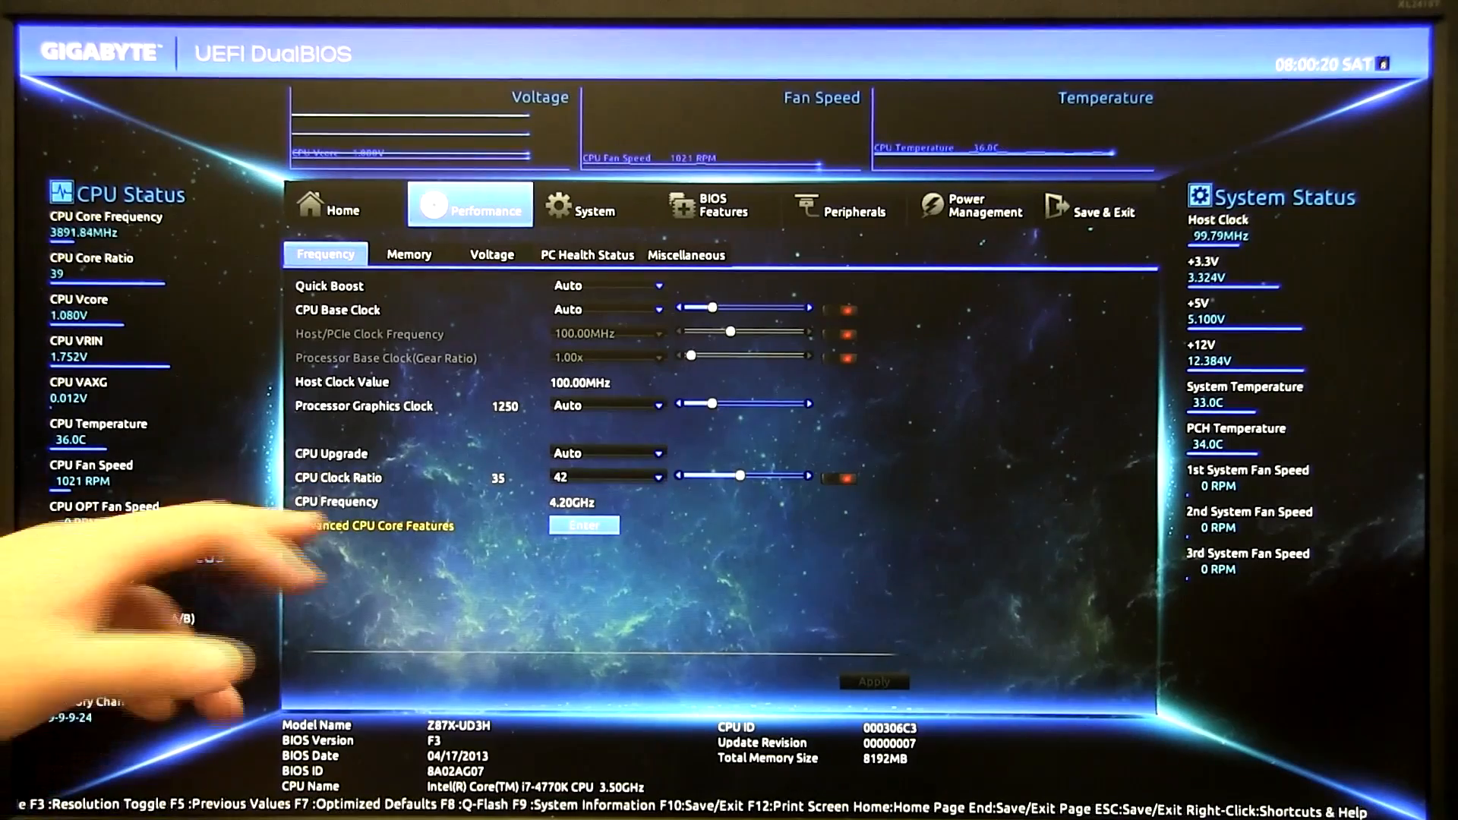
pyautogui.click(584, 525)
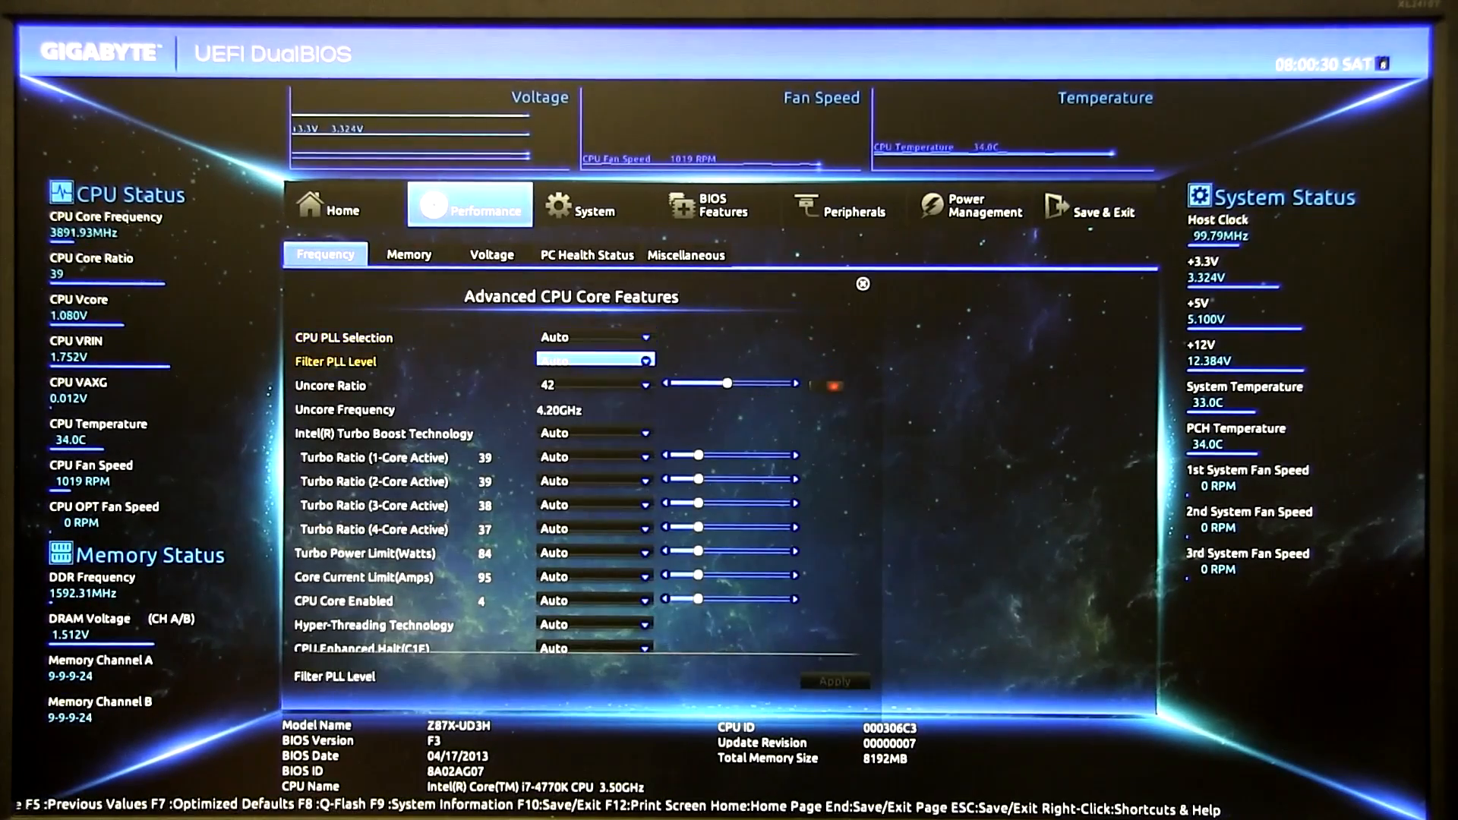
pyautogui.click(862, 284)
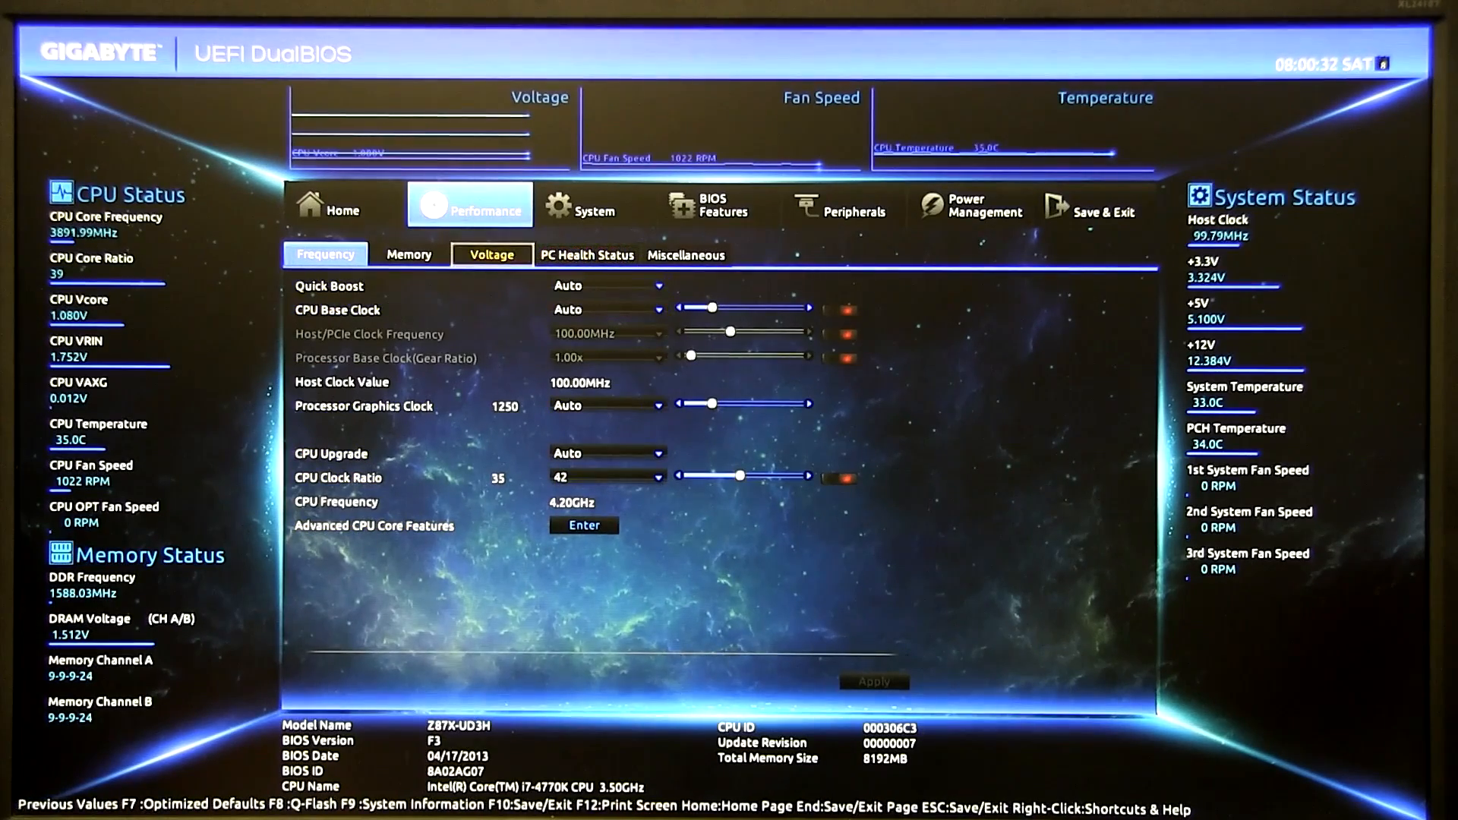
# Load XMP Profile1 at 1600MHz with Quick DRAM timings and Performance Enhance confirmed.
pyautogui.click(408, 254)
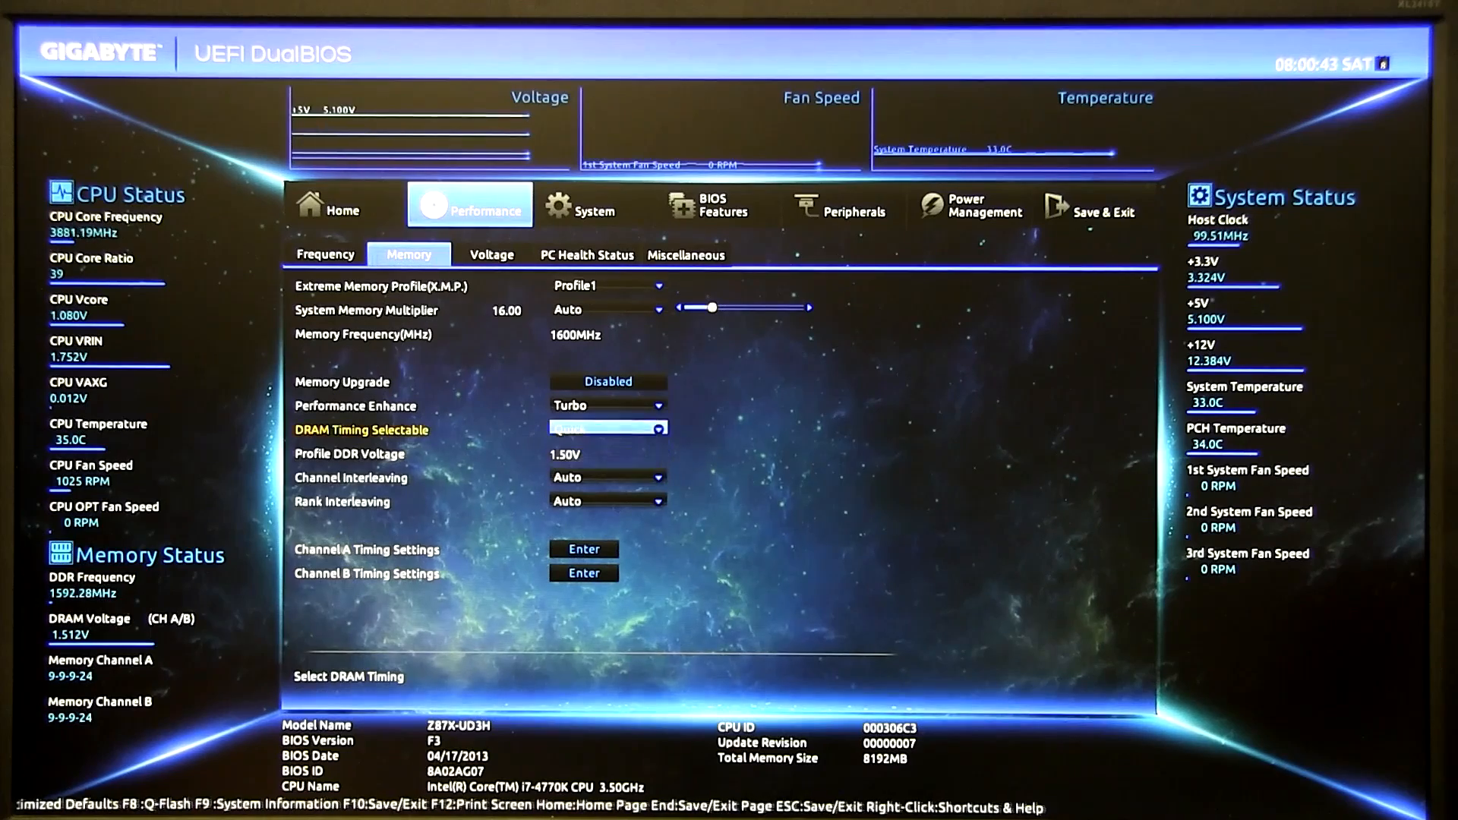
pyautogui.click(583, 548)
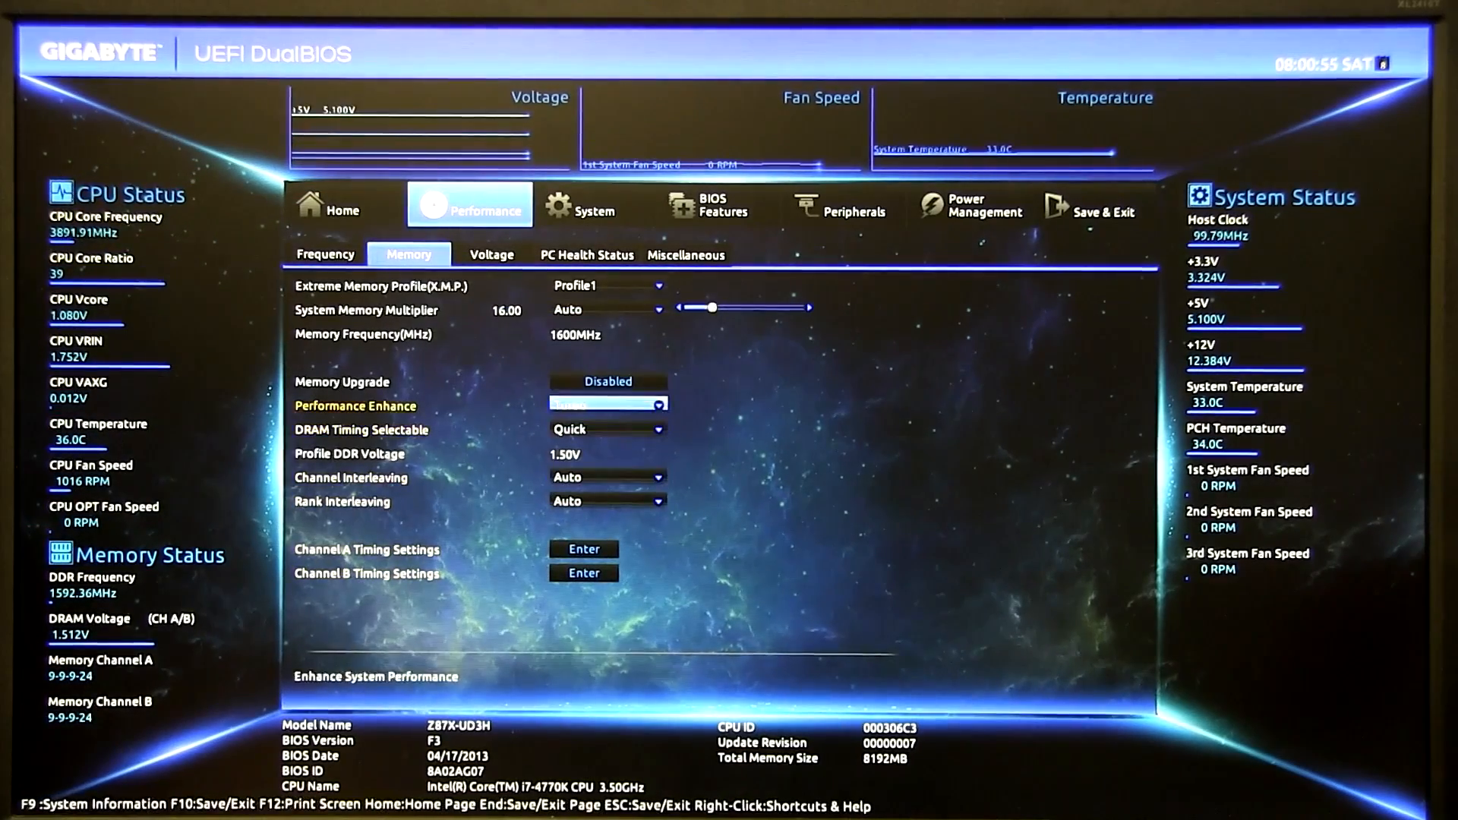
pyautogui.click(491, 254)
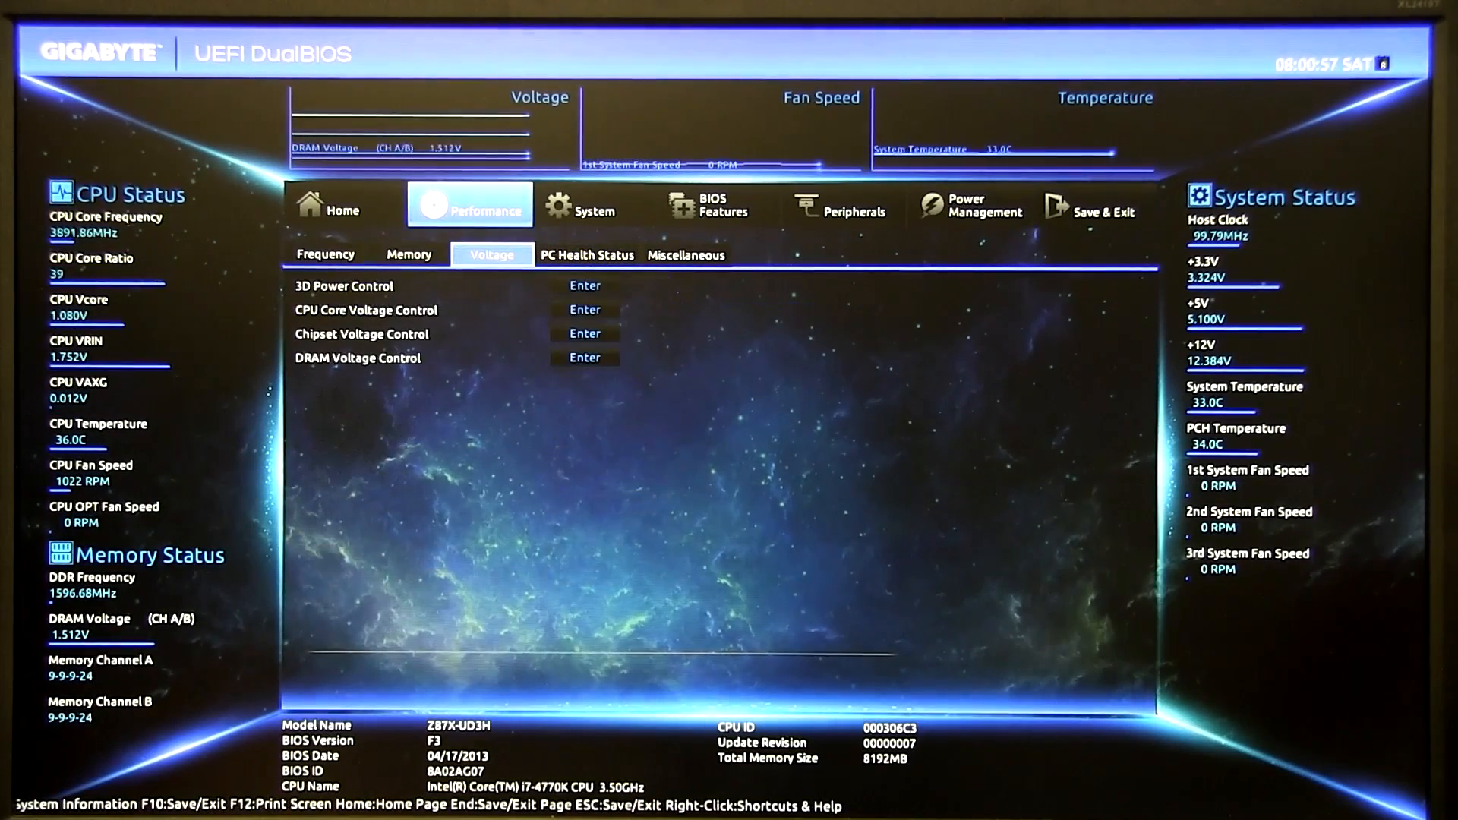
# Open the CPU Core Voltage Control panel, showing CPU Vcore at 1.063V on Auto.
pyautogui.click(585, 286)
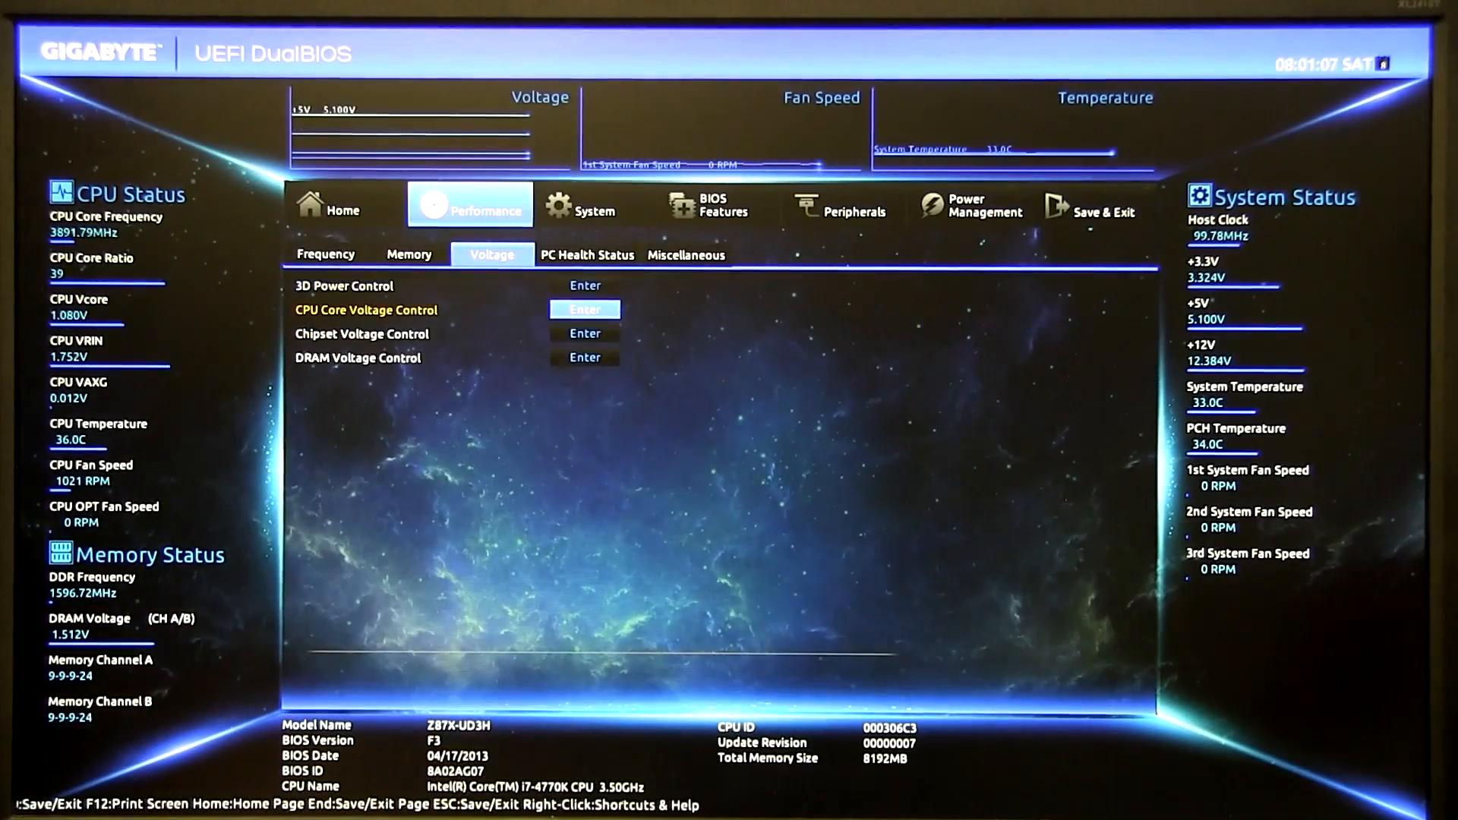
pyautogui.click(585, 310)
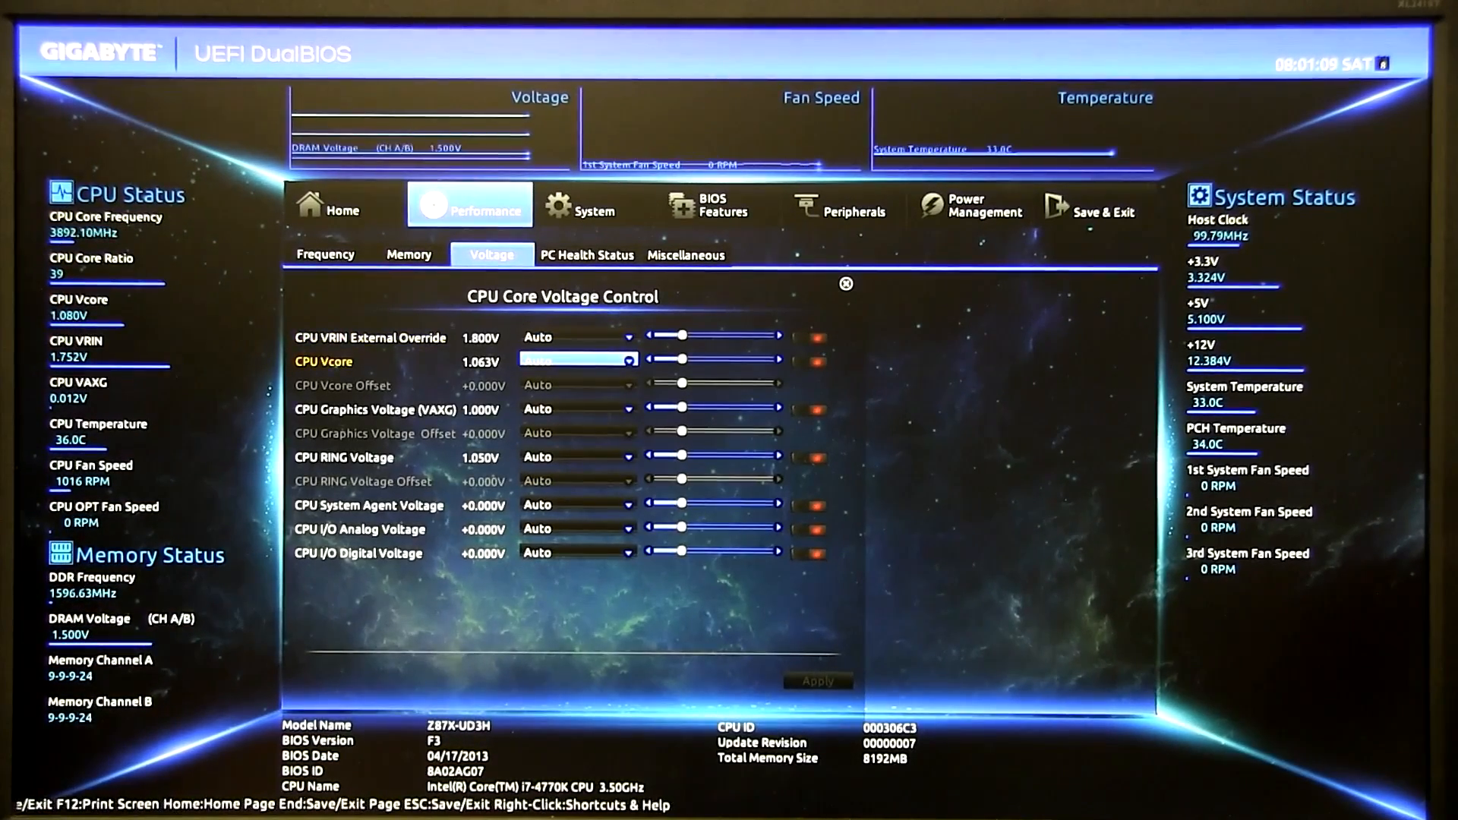